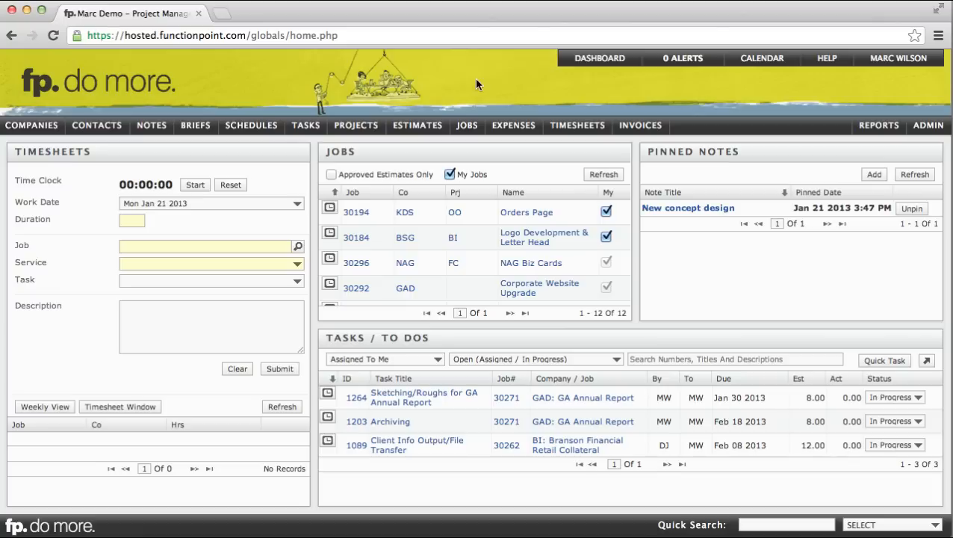
{"action": "mouse_move", "coordinate": [598, 56]}
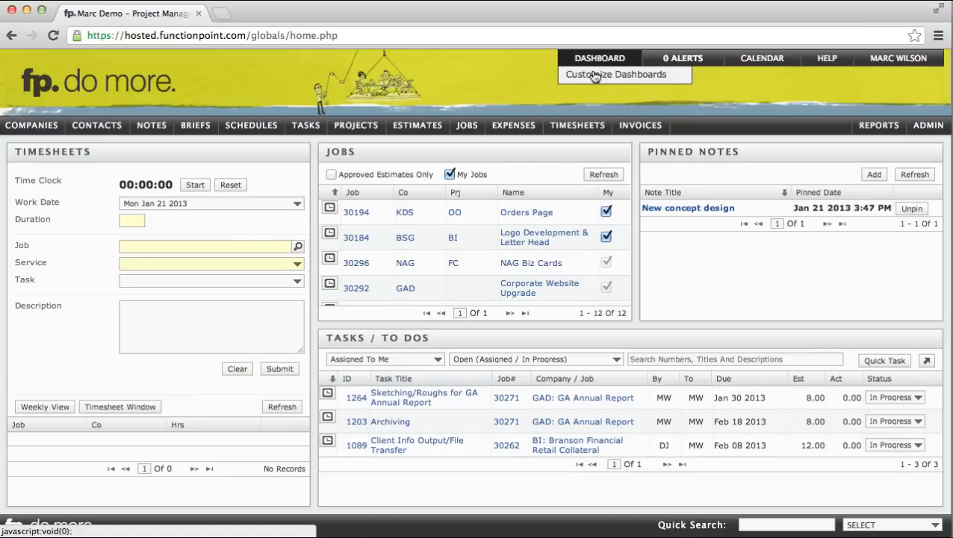
{"action": "mouse_move", "coordinate": [416, 89]}
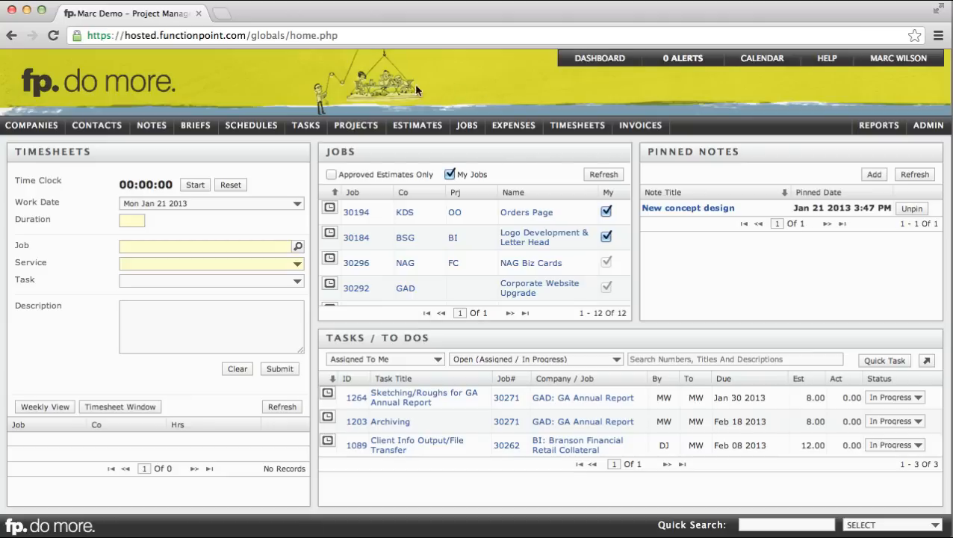
{"action": "mouse_move", "coordinate": [41, 157]}
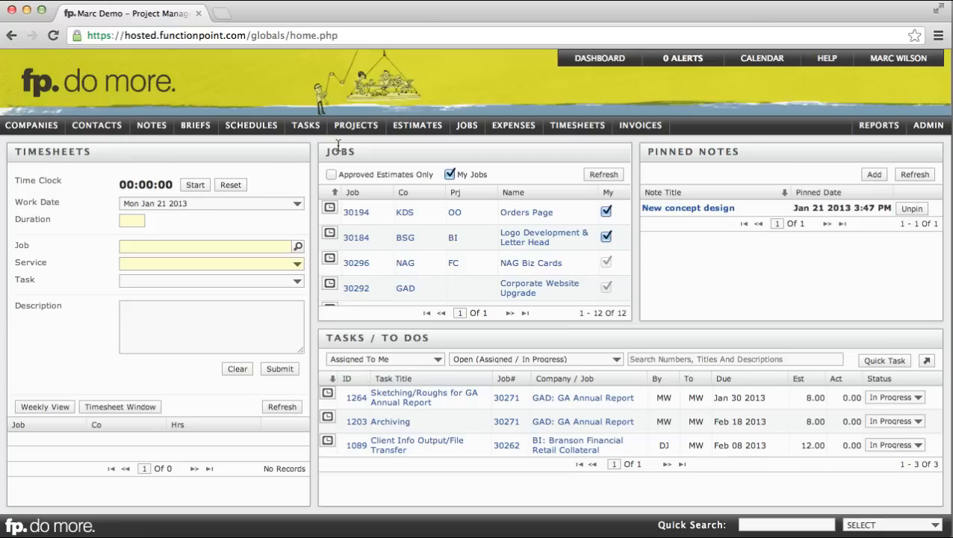
{"action": "mouse_move", "coordinate": [370, 338]}
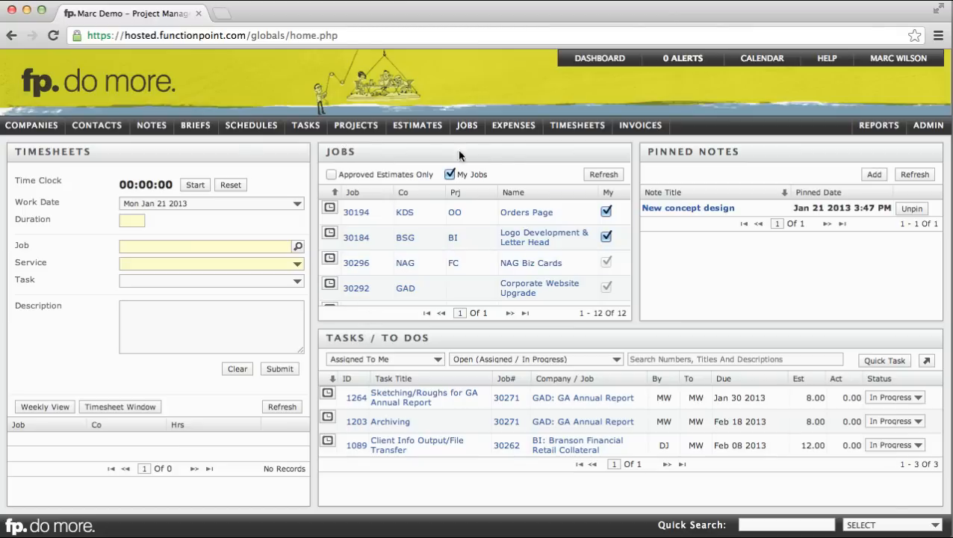
{"action": "mouse_move", "coordinate": [532, 212]}
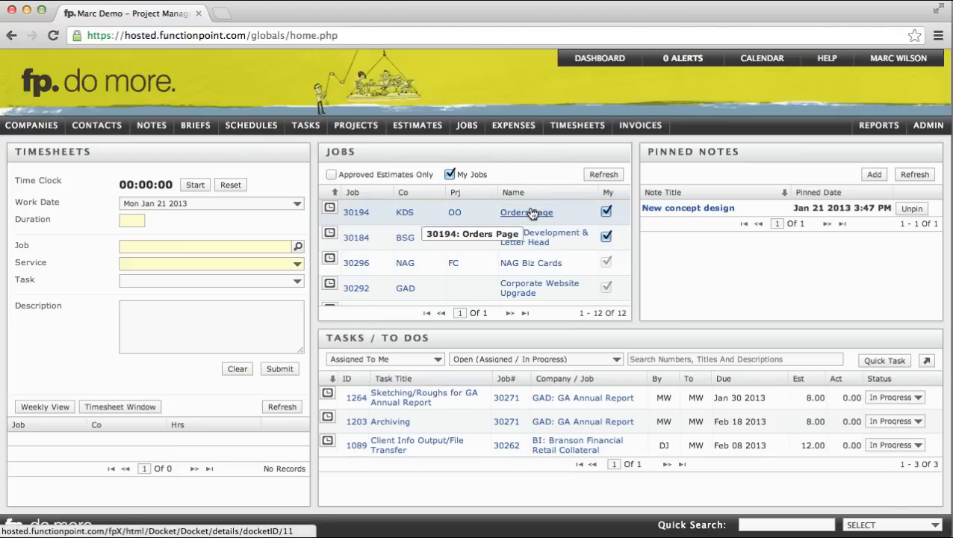
{"action": "mouse_move", "coordinate": [523, 215]}
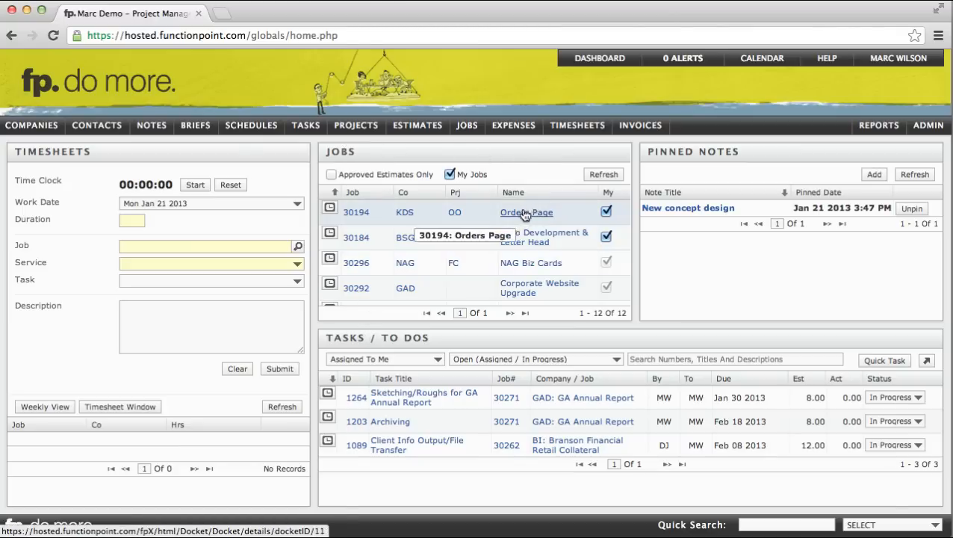
{"action": "mouse_move", "coordinate": [329, 212]}
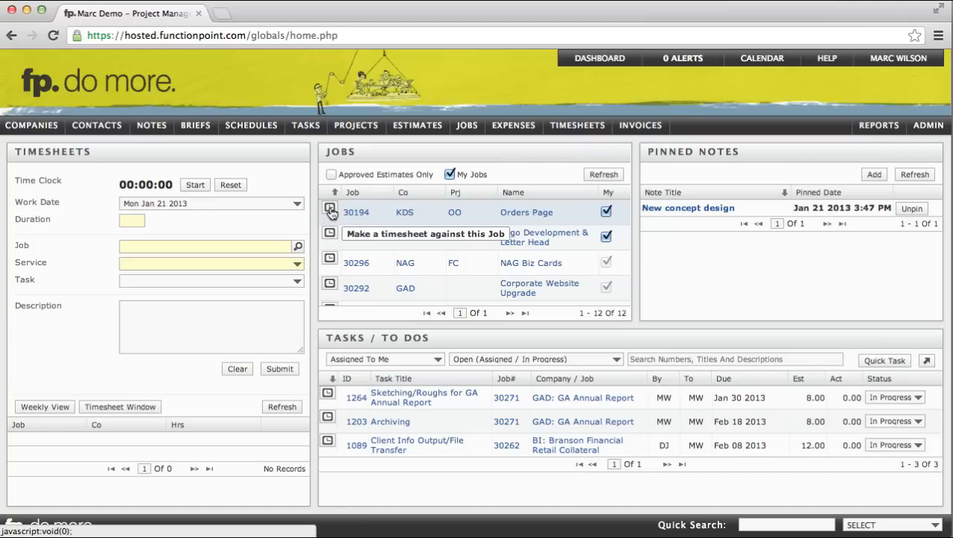
Start a Design timesheet entry for job 30194 Orders Page and run the timer briefly.
{"action": "left_click", "coordinate": [328, 212]}
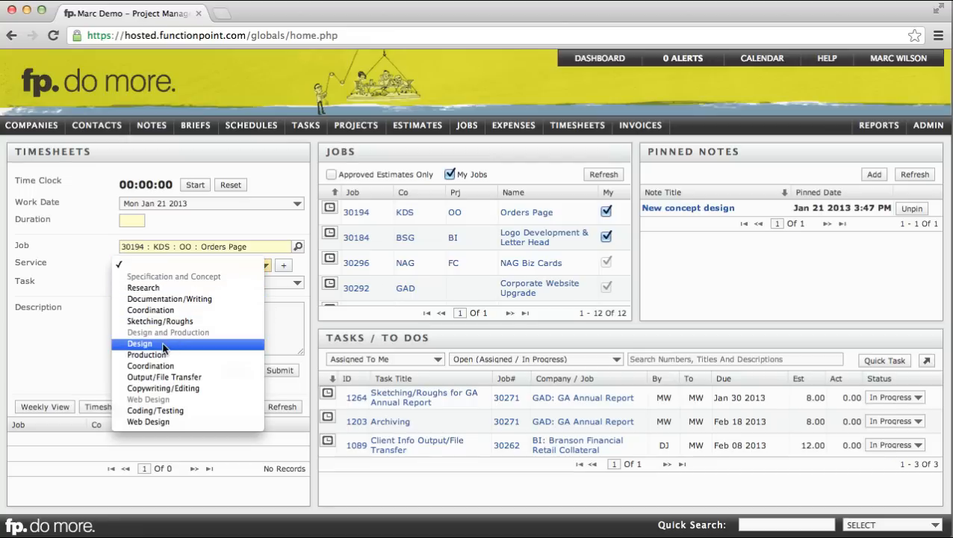
{"action": "left_click", "coordinate": [139, 342]}
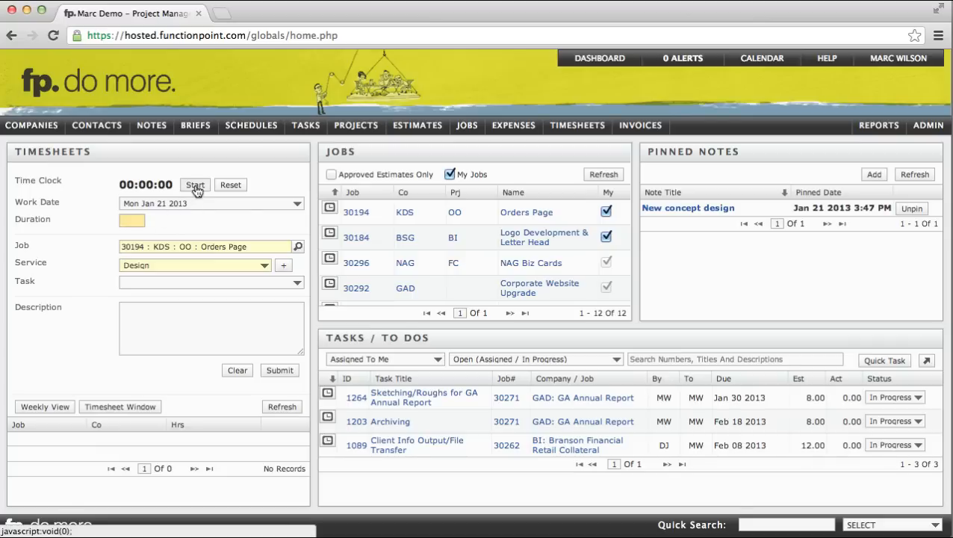
{"action": "left_click", "coordinate": [194, 186]}
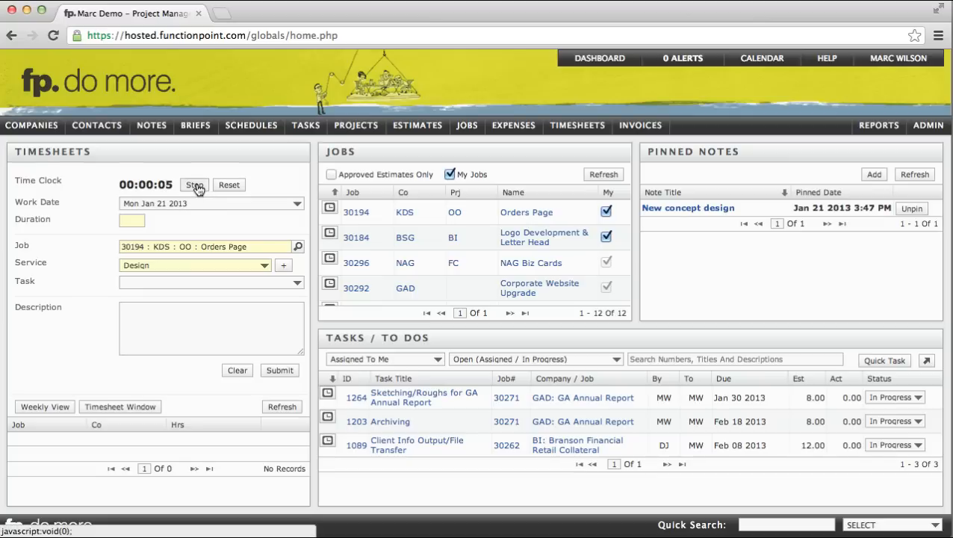
{"action": "left_click", "coordinate": [194, 185]}
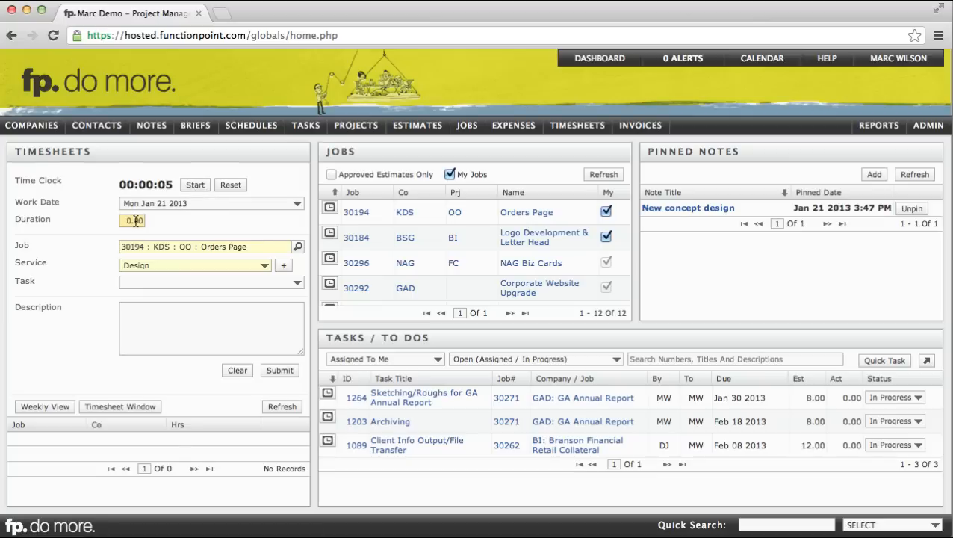
Enter a 2.5 duration with a short description and submit the entry.
{"action": "type", "text": "2"}
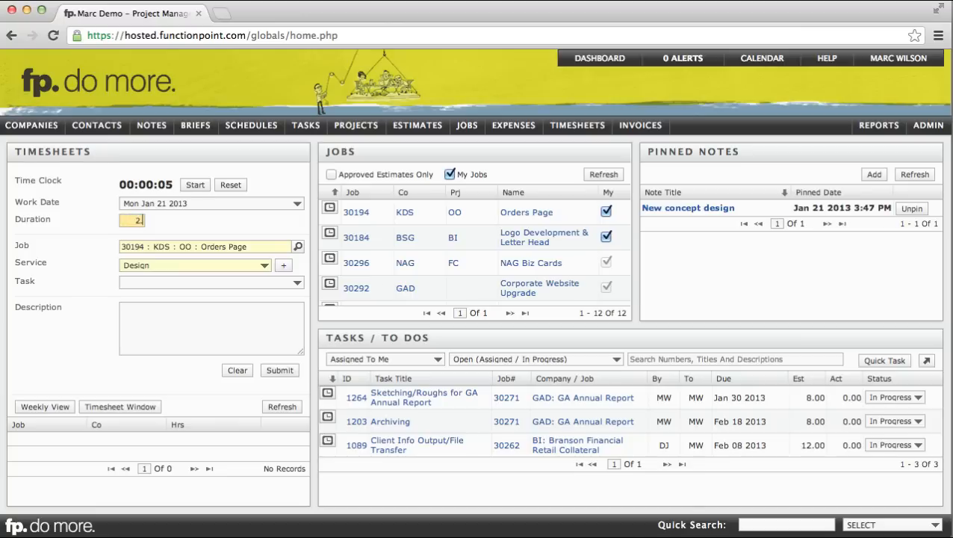
{"action": "type", "text": ".5"}
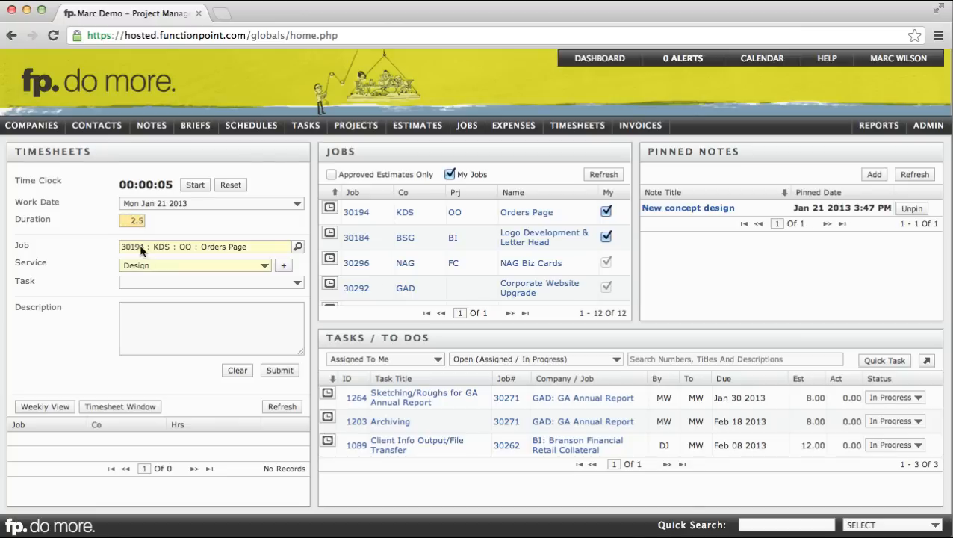
{"action": "type", "text": "did this did that"}
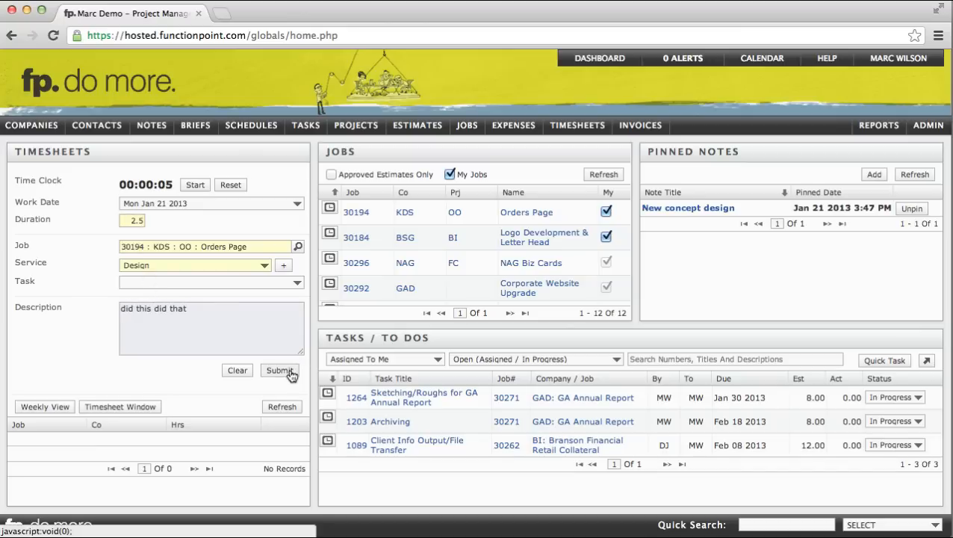
{"action": "left_click", "coordinate": [280, 370]}
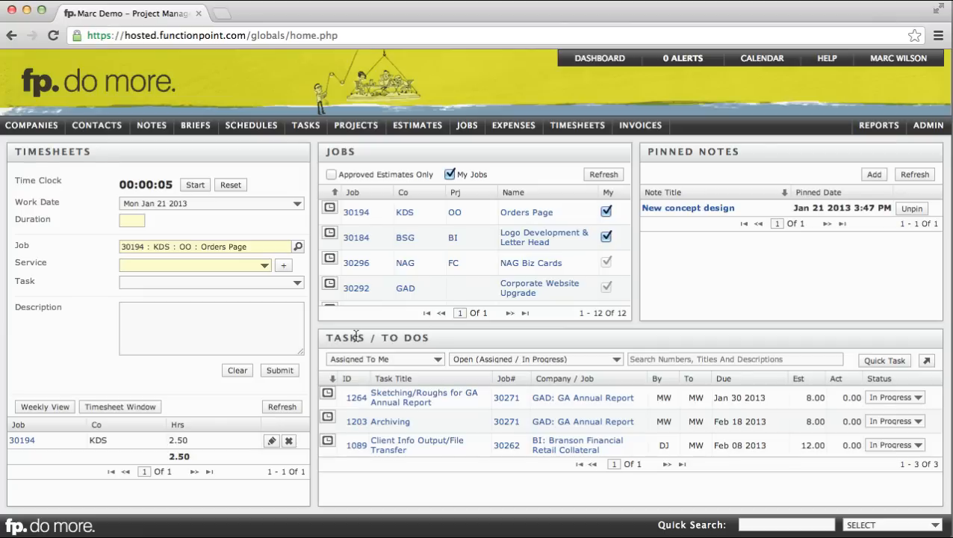
{"action": "mouse_move", "coordinate": [397, 402]}
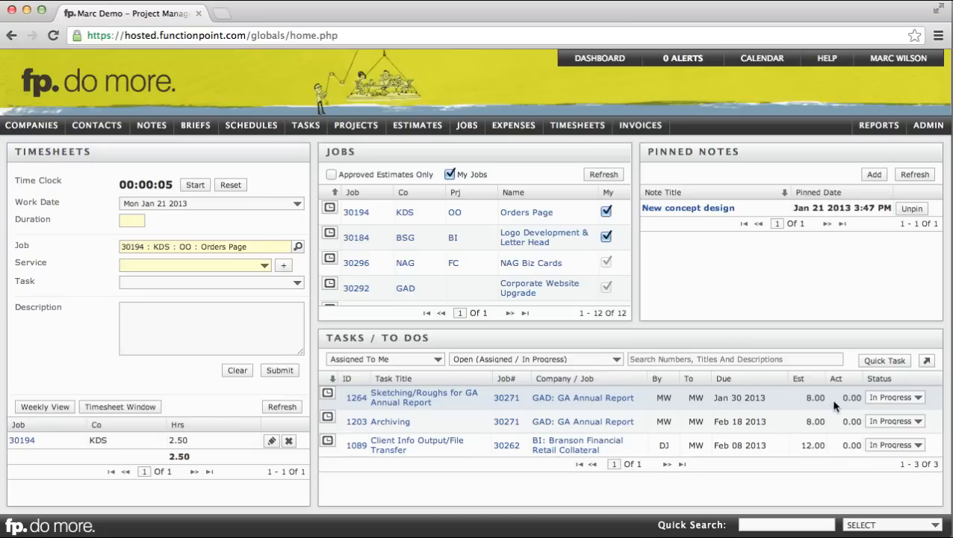
{"action": "mouse_move", "coordinate": [848, 407]}
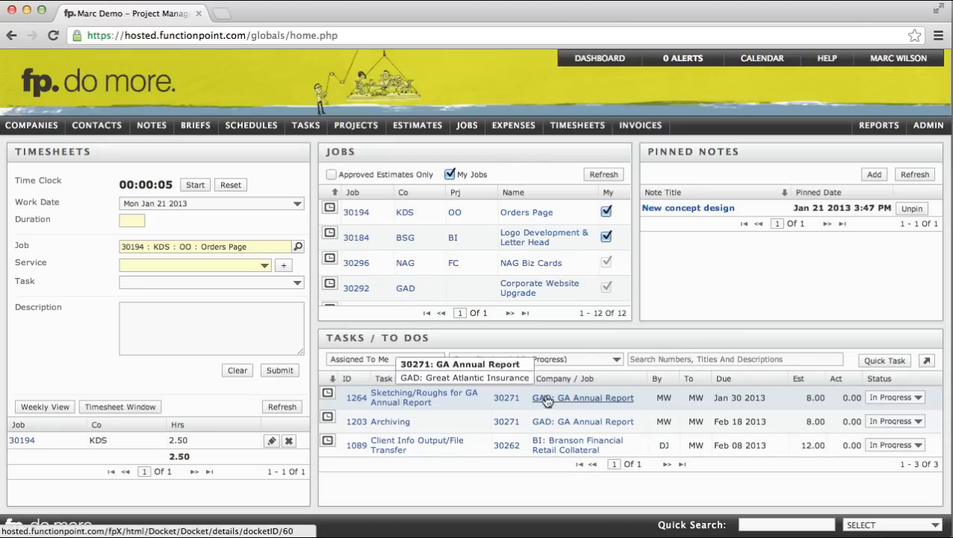
{"action": "mouse_move", "coordinate": [433, 403]}
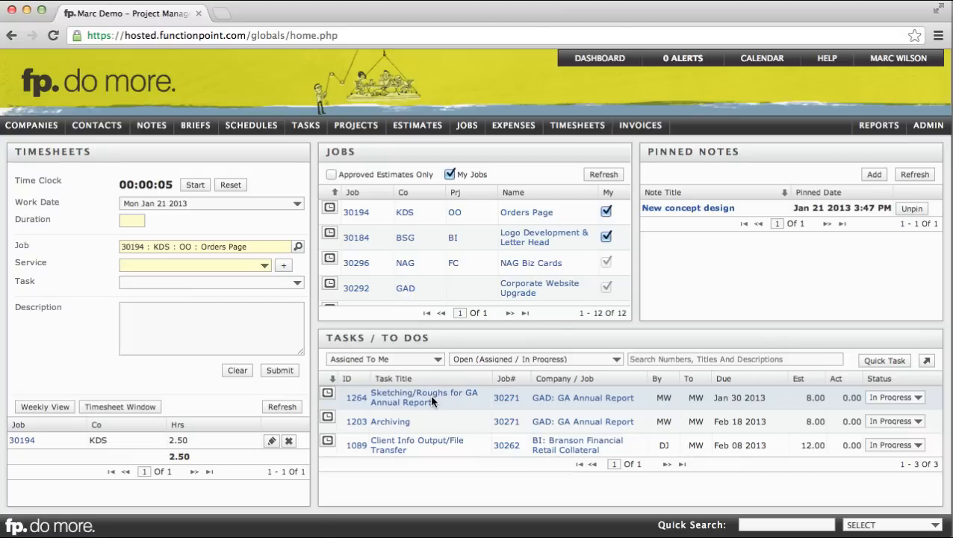
{"action": "mouse_move", "coordinate": [327, 398]}
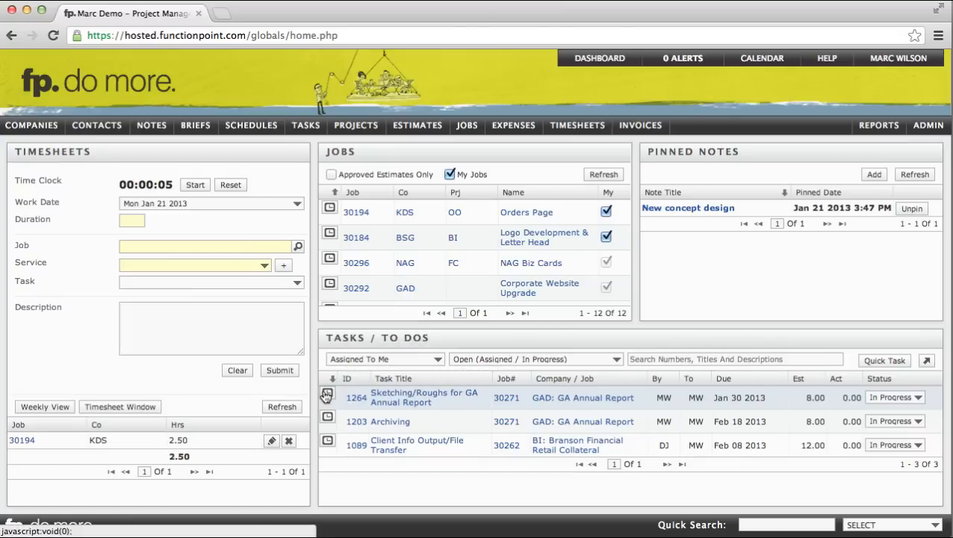
Submit a 2-hour entry for the Sketching/Roughs task on job 30271 described as 'did this did tha'.
{"action": "left_click", "coordinate": [327, 397]}
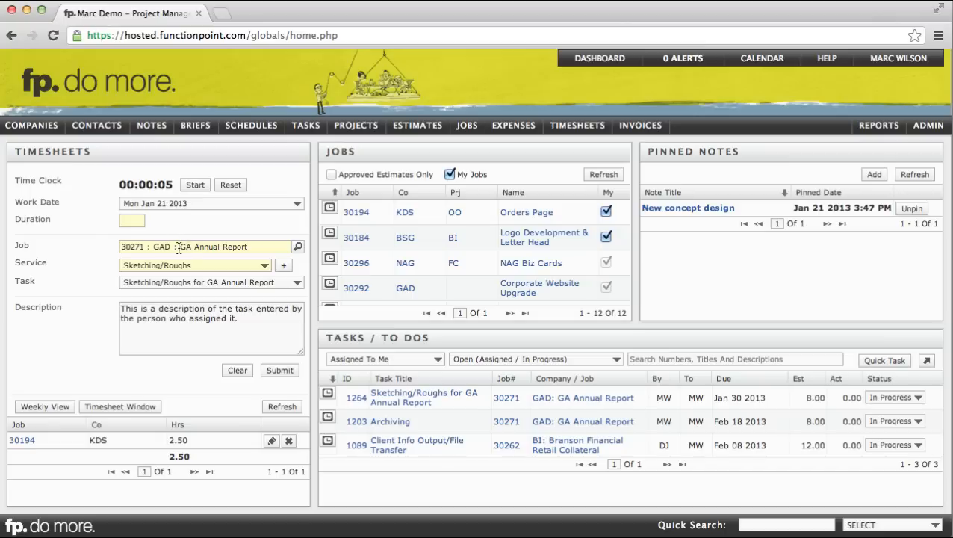
{"action": "mouse_move", "coordinate": [186, 283]}
{"action": "type", "text": "--"}
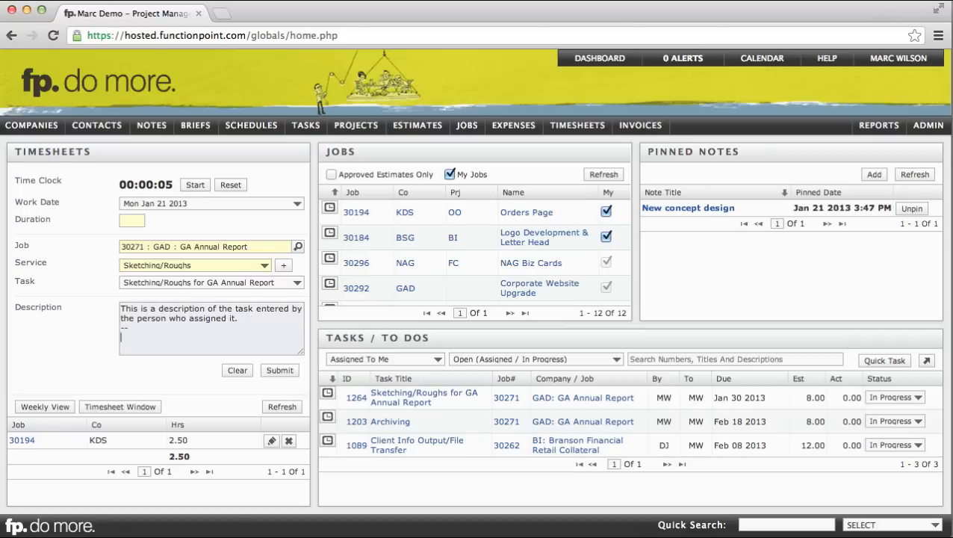
{"action": "type", "text": "did this did that"}
{"action": "left_click", "coordinate": [131, 220]}
{"action": "type", "text": "2"}
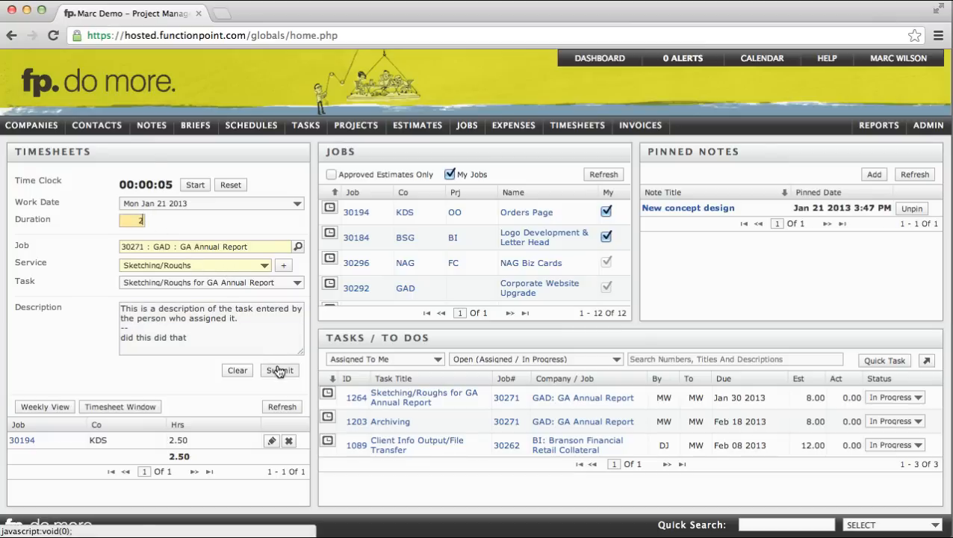
{"action": "left_click", "coordinate": [277, 370]}
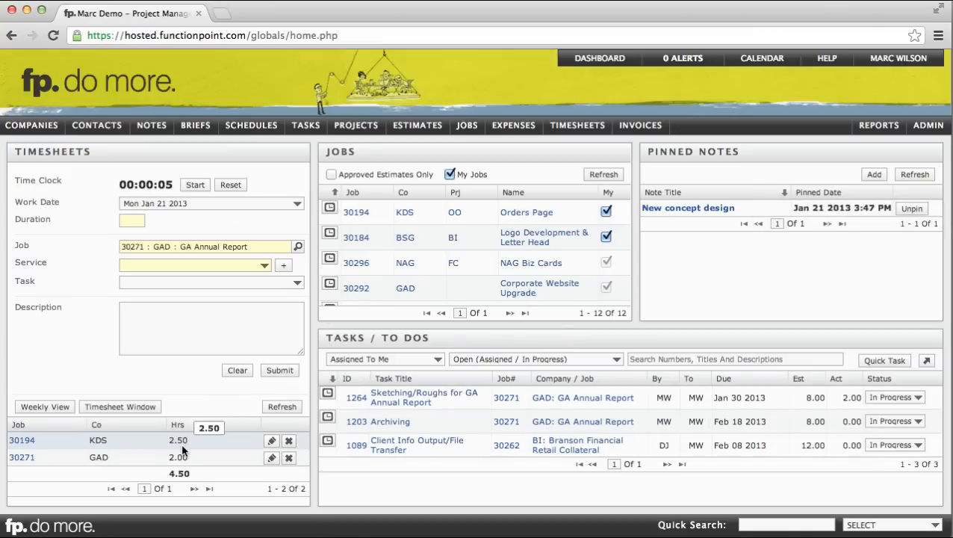
{"action": "mouse_move", "coordinate": [849, 399]}
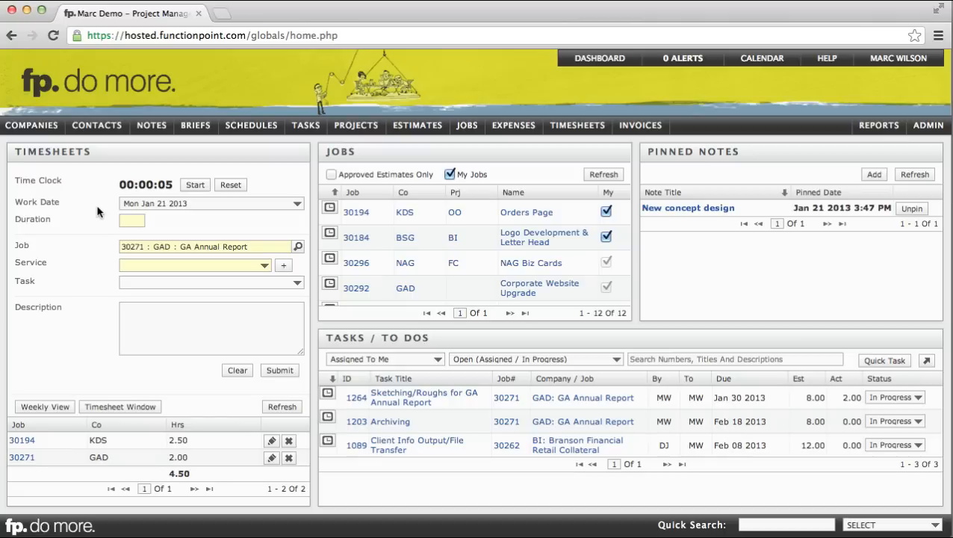
{"action": "mouse_move", "coordinate": [221, 207]}
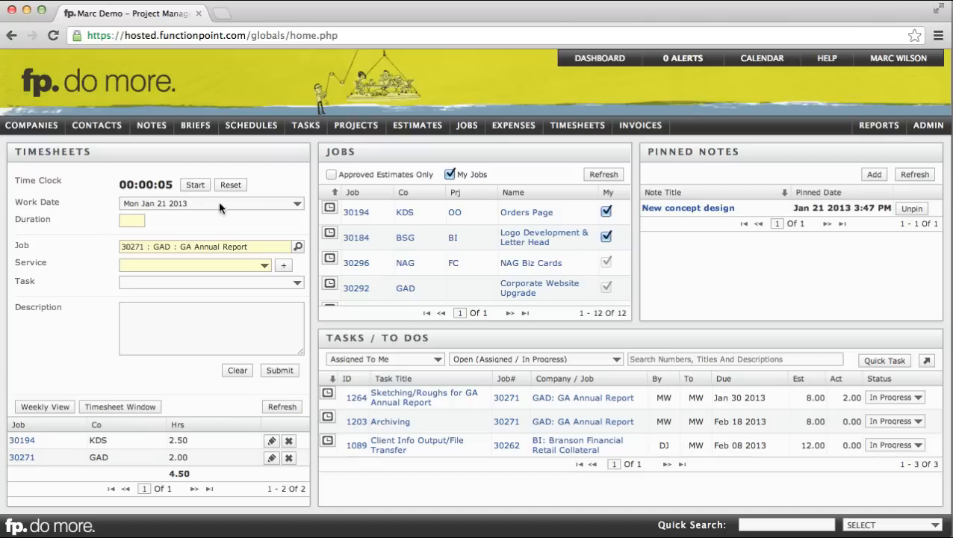
Show the TIMESHEETS menu options from the dashboard navigation bar.
{"action": "left_click", "coordinate": [577, 125]}
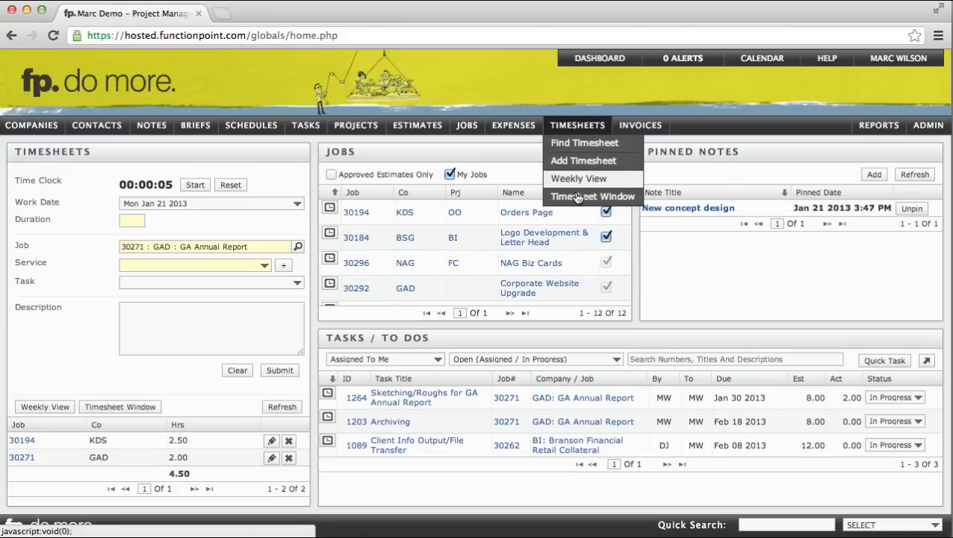
{"action": "mouse_move", "coordinate": [577, 161]}
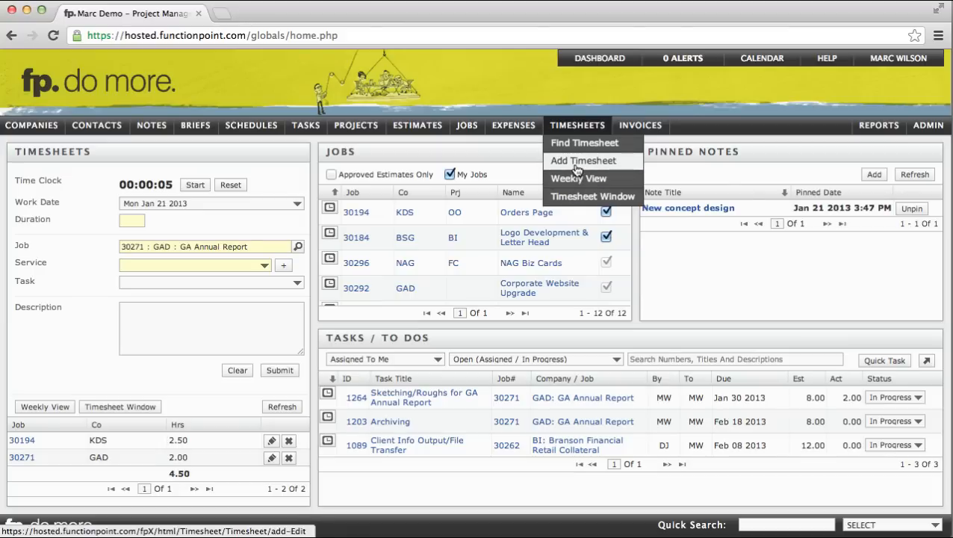
On the Add Timesheet page, pick job 30271 GAD : GA Annual Report from the lookup.
{"action": "left_click", "coordinate": [582, 162]}
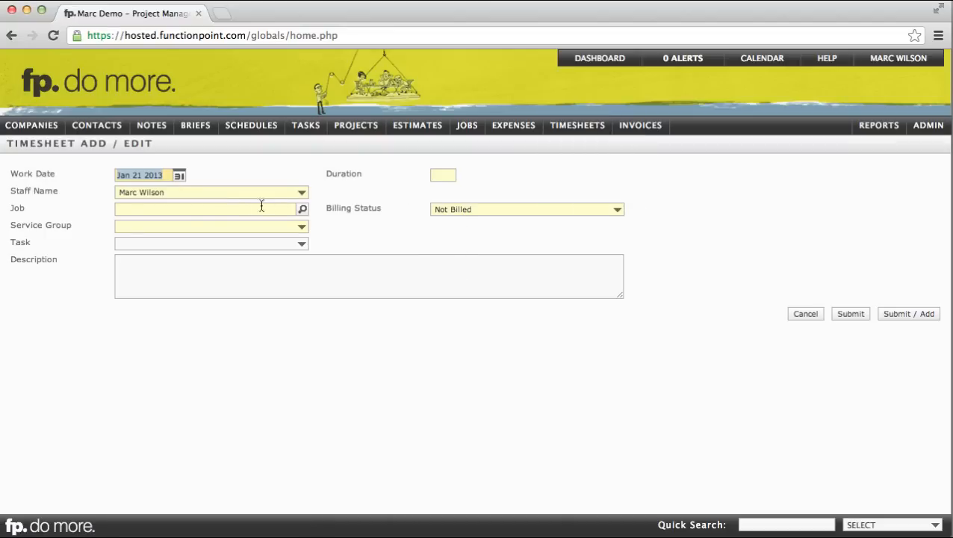
{"action": "type", "text": "g"}
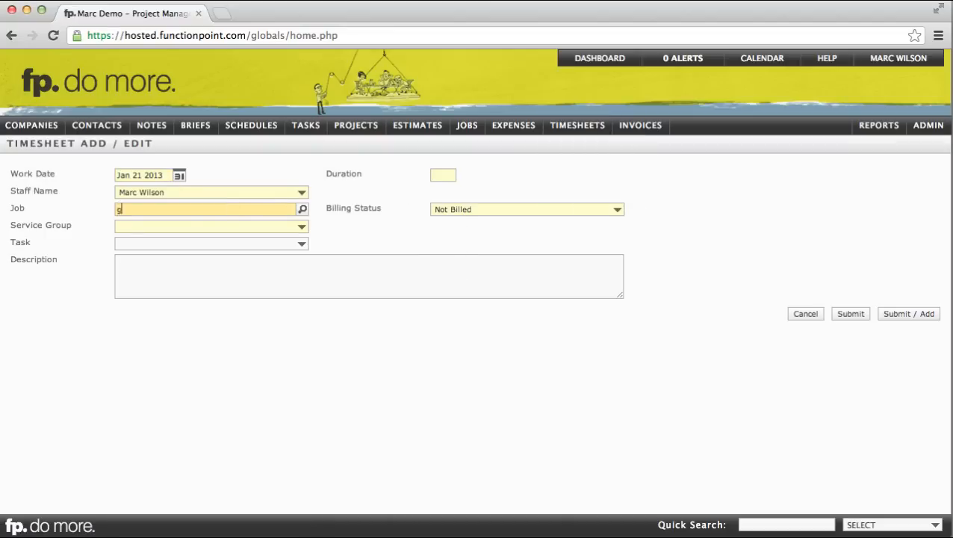
{"action": "type", "text": "a an"}
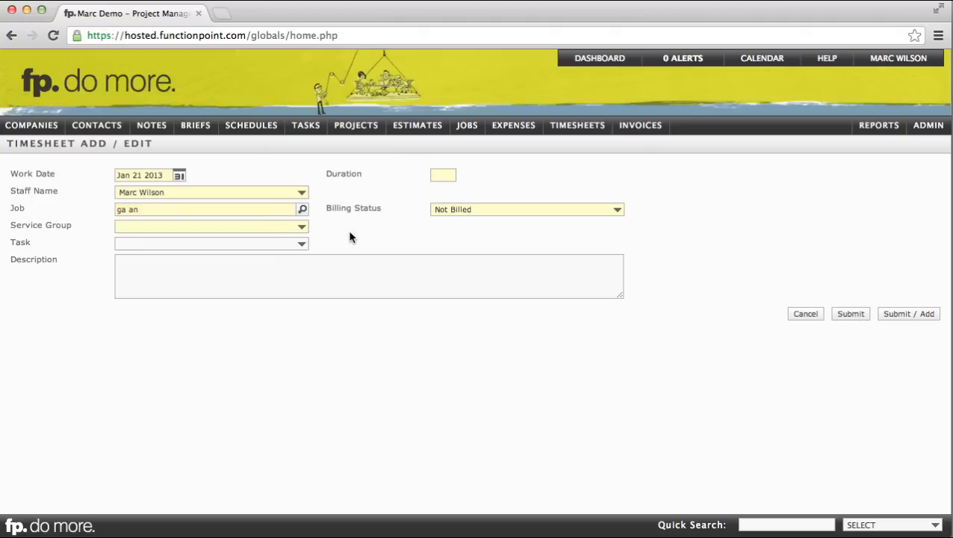
{"action": "left_click", "coordinate": [209, 209]}
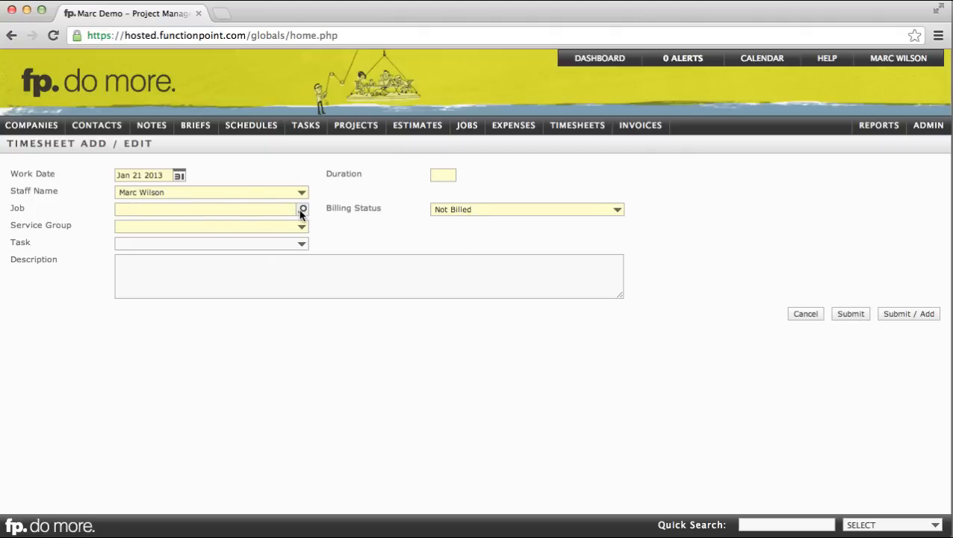
{"action": "left_click", "coordinate": [302, 209]}
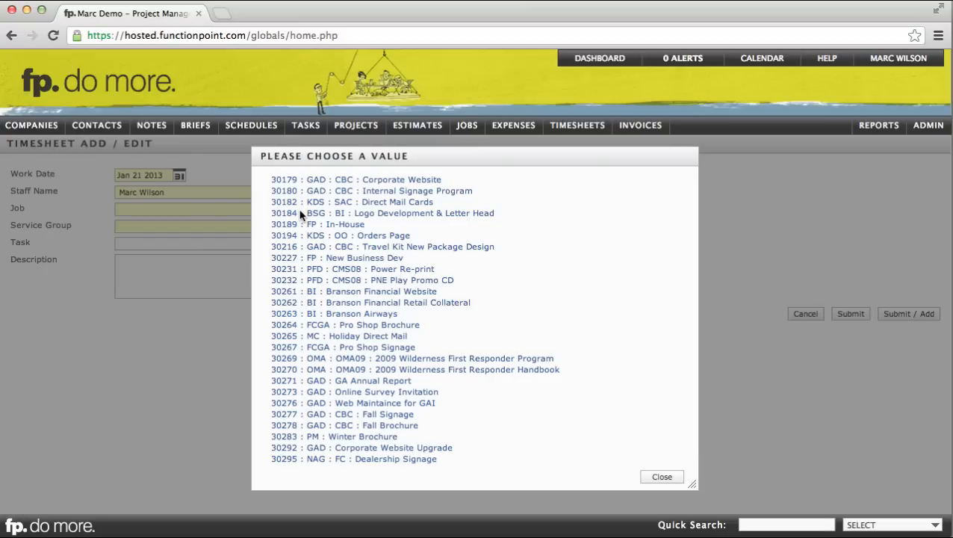
{"action": "left_click", "coordinate": [339, 380]}
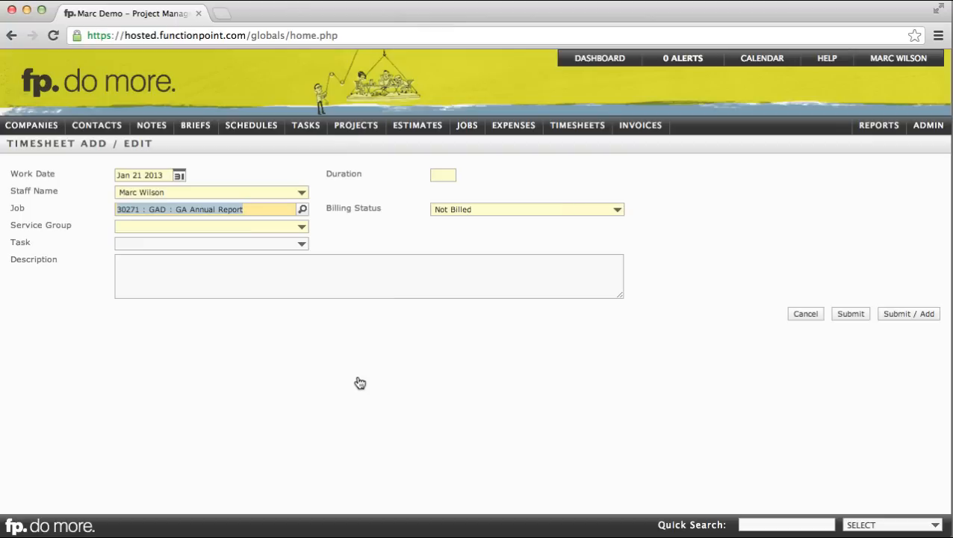
{"action": "mouse_move", "coordinate": [195, 233]}
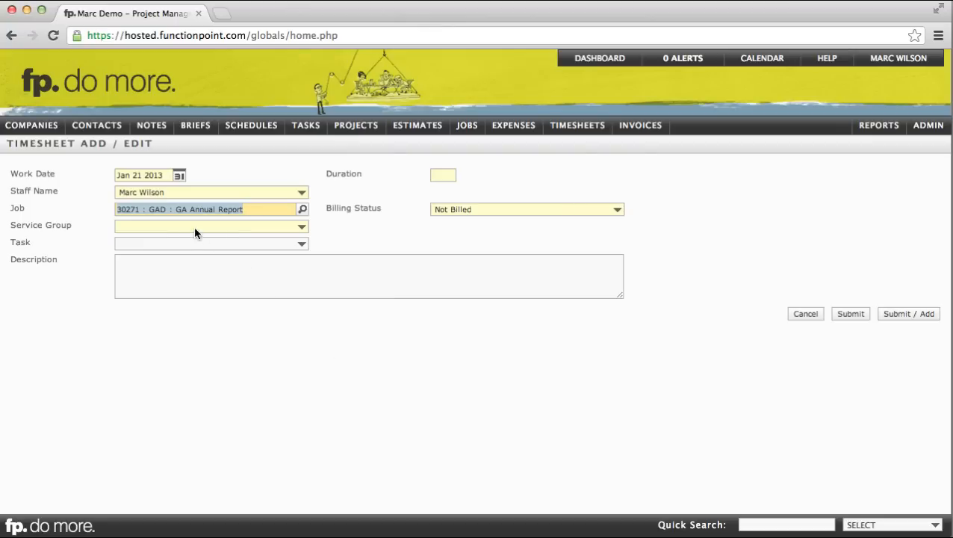
Set the service group to Documentation/Writing and describe the entry as 'did this and that'.
{"action": "left_click", "coordinate": [212, 225]}
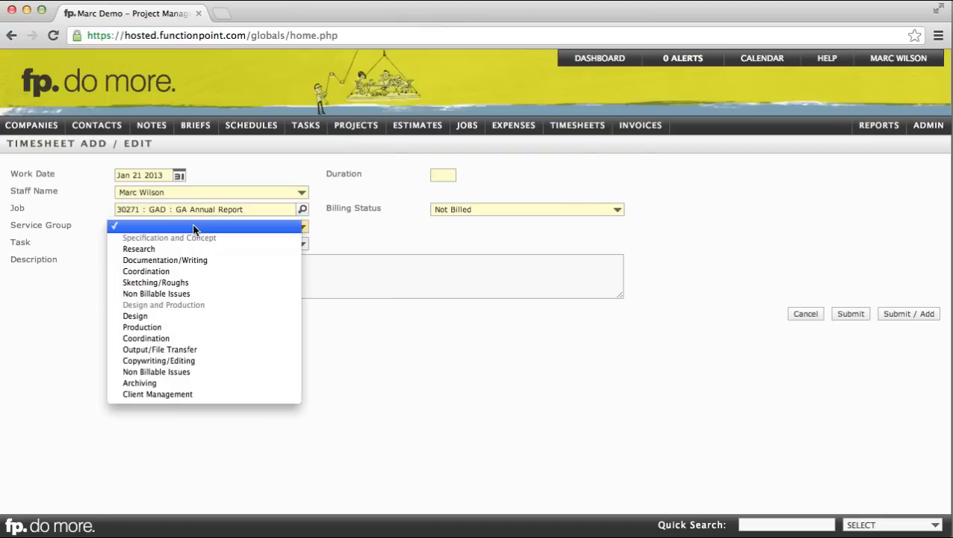
{"action": "mouse_move", "coordinate": [166, 260]}
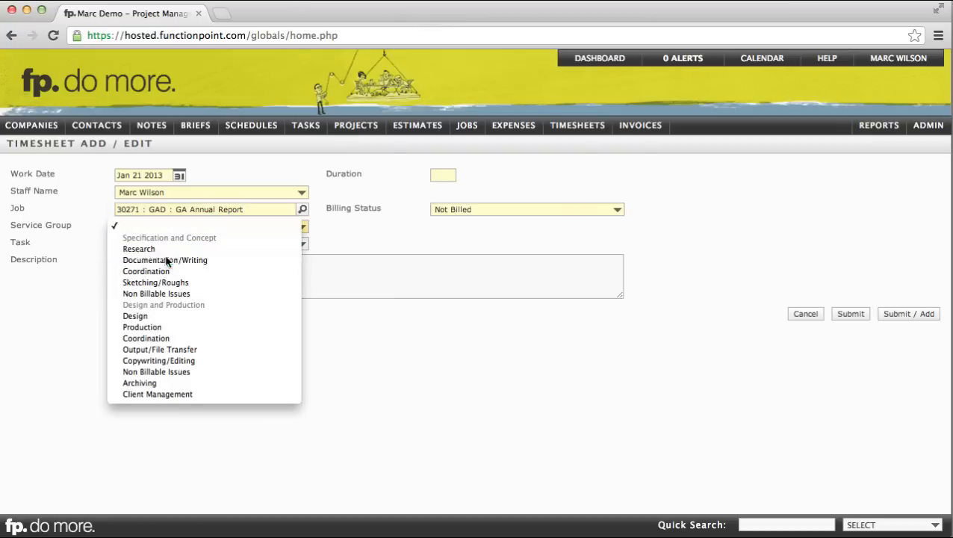
{"action": "left_click", "coordinate": [165, 260]}
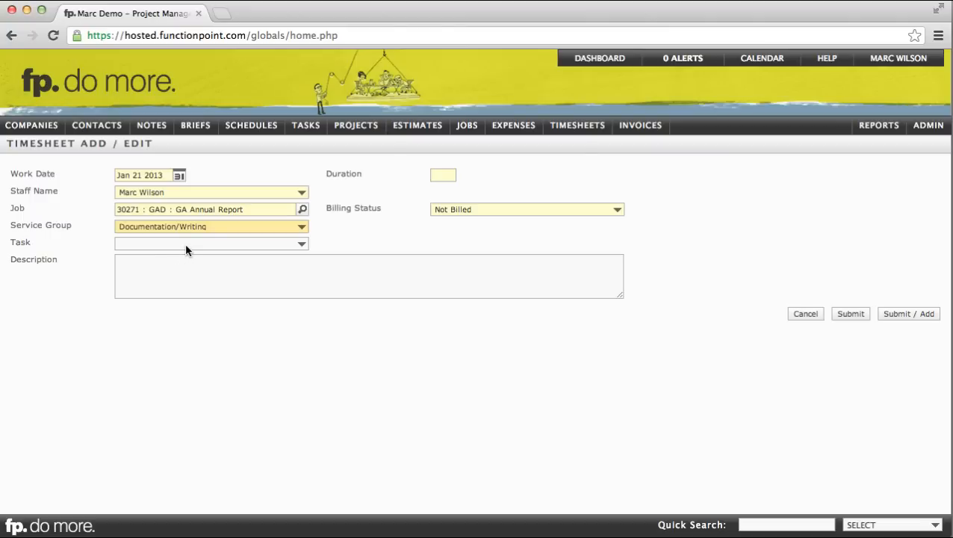
{"action": "left_click", "coordinate": [212, 243]}
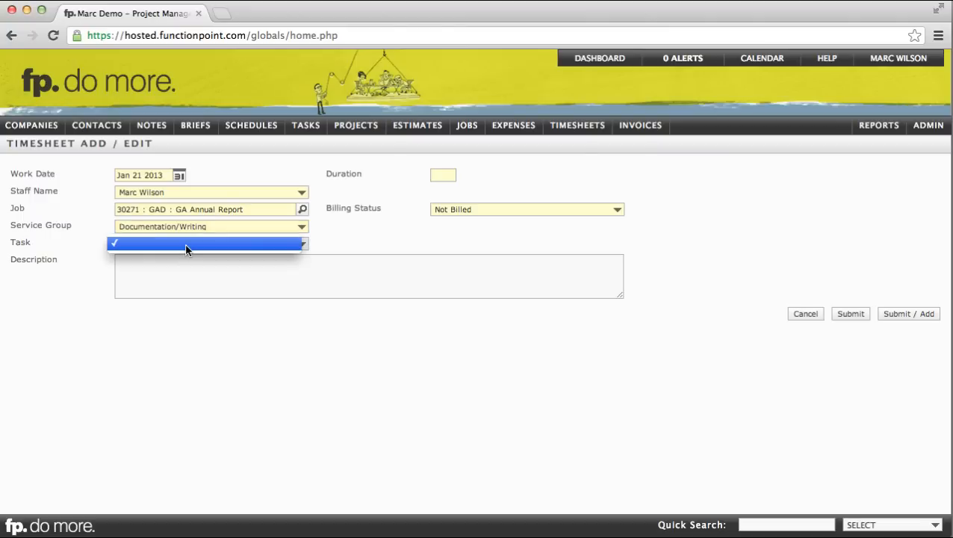
{"action": "left_click", "coordinate": [209, 242]}
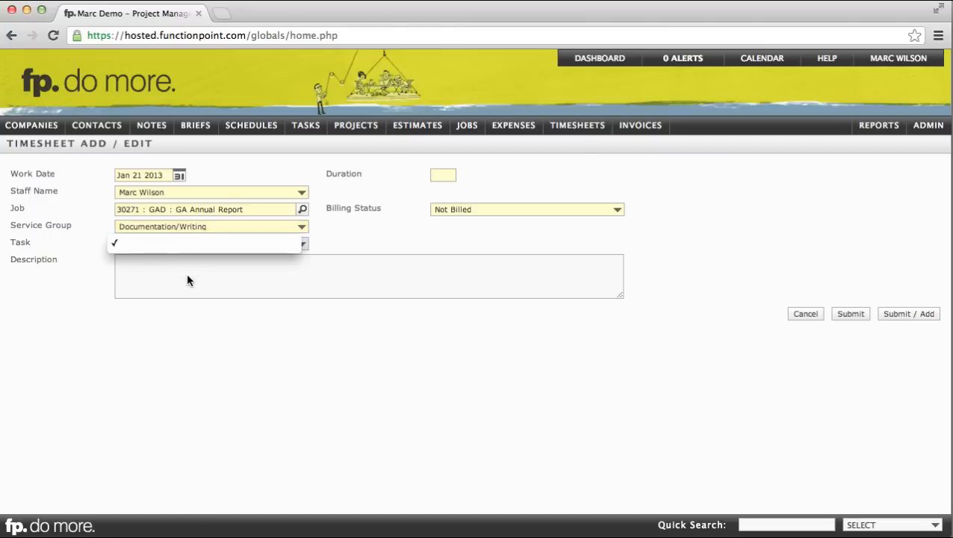
{"action": "type", "text": "did"}
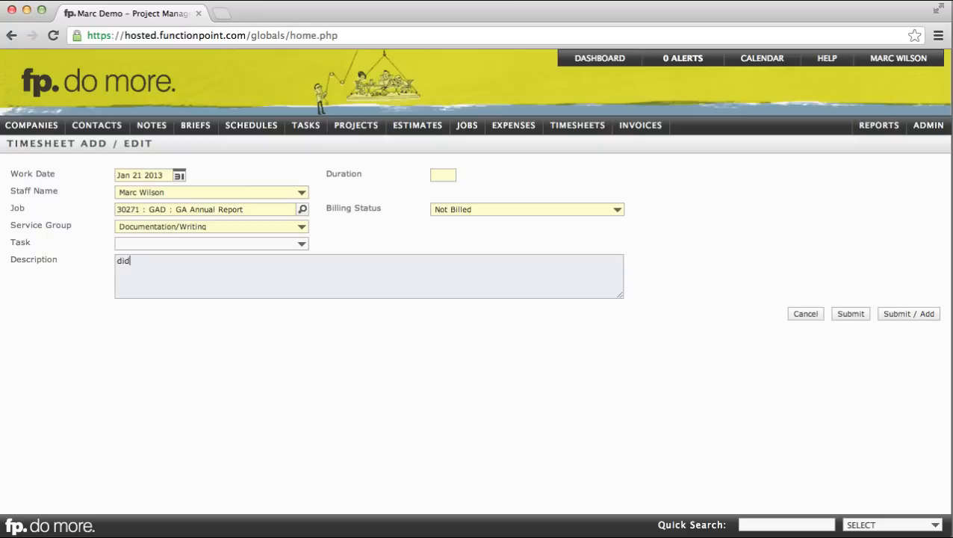
{"action": "type", "text": "this and that"}
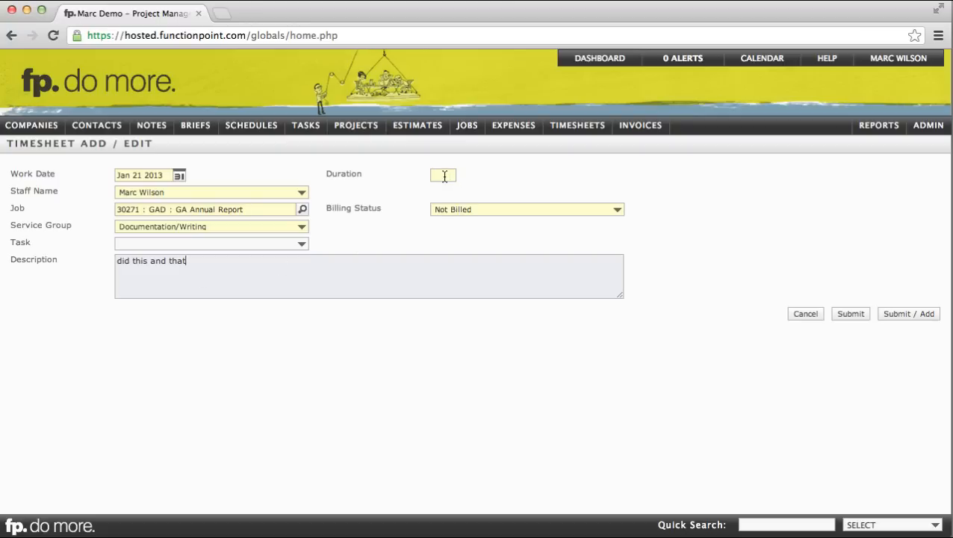
Enter a 2.5 duration and submit the new timesheet entry.
{"action": "type", "text": "2"}
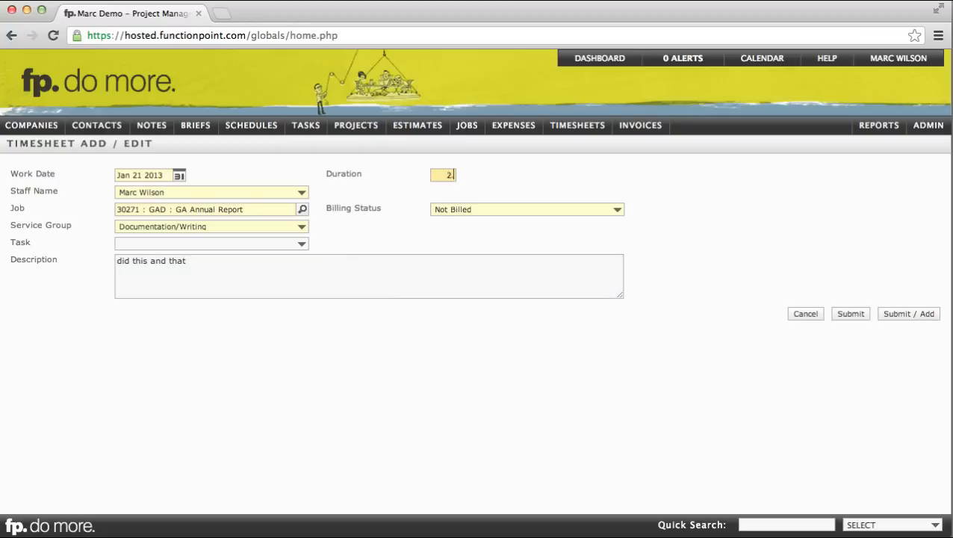
{"action": "type", "text": ".5"}
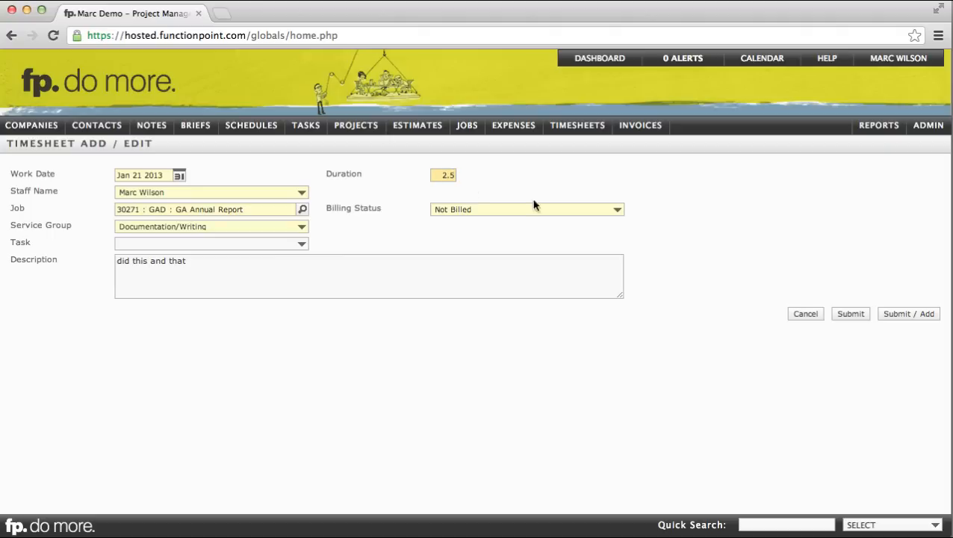
{"action": "left_click", "coordinate": [848, 313]}
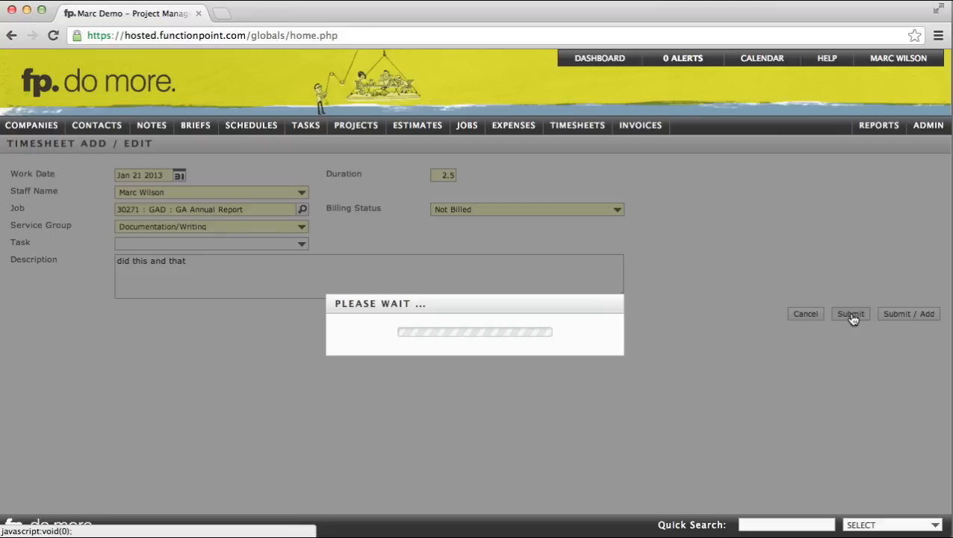
{"action": "left_click", "coordinate": [851, 313]}
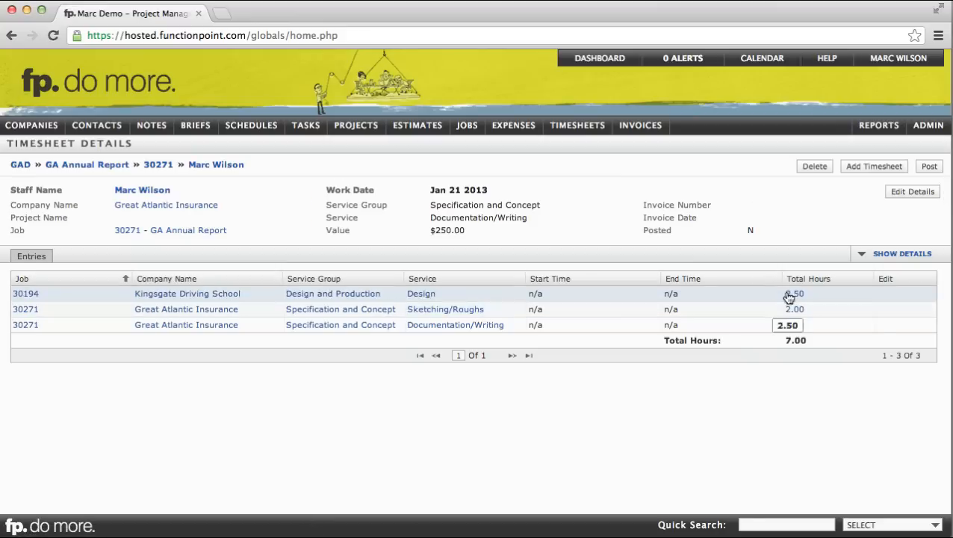
Review the Jan 21 timesheet details and show the TIMESHEETS menu options.
{"action": "left_click", "coordinate": [96, 126]}
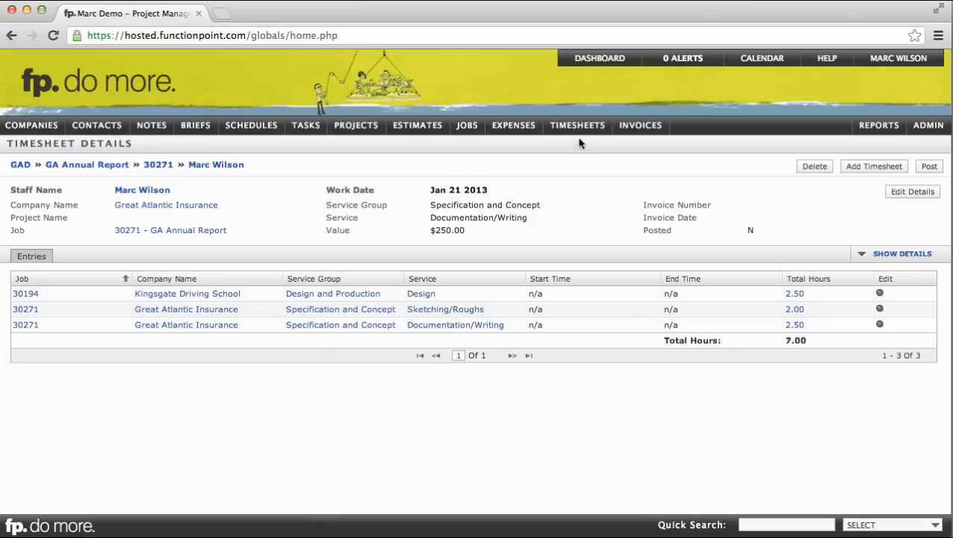
{"action": "left_click", "coordinate": [576, 125]}
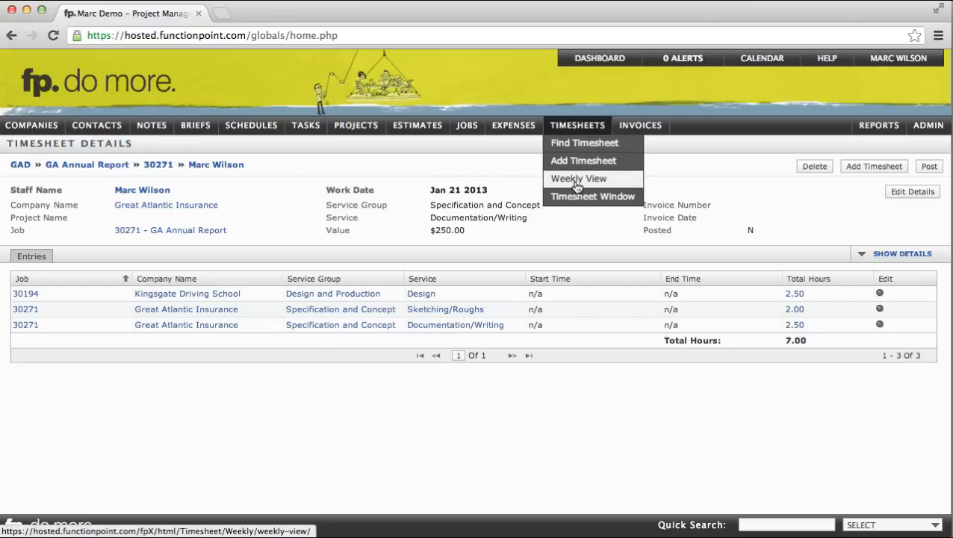
Open the weekly timesheet view for Jan 21–27 2013.
{"action": "left_click", "coordinate": [576, 178]}
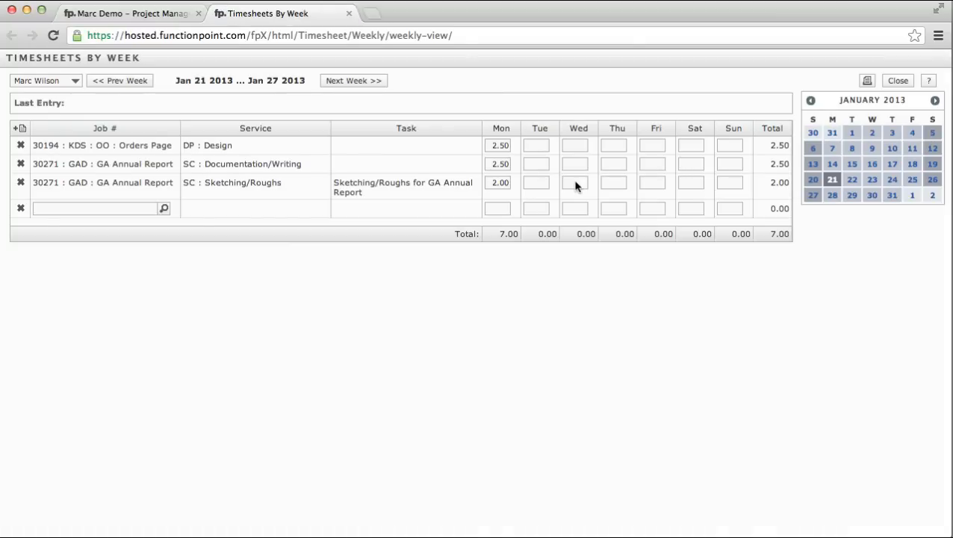
{"action": "mouse_move", "coordinate": [499, 128]}
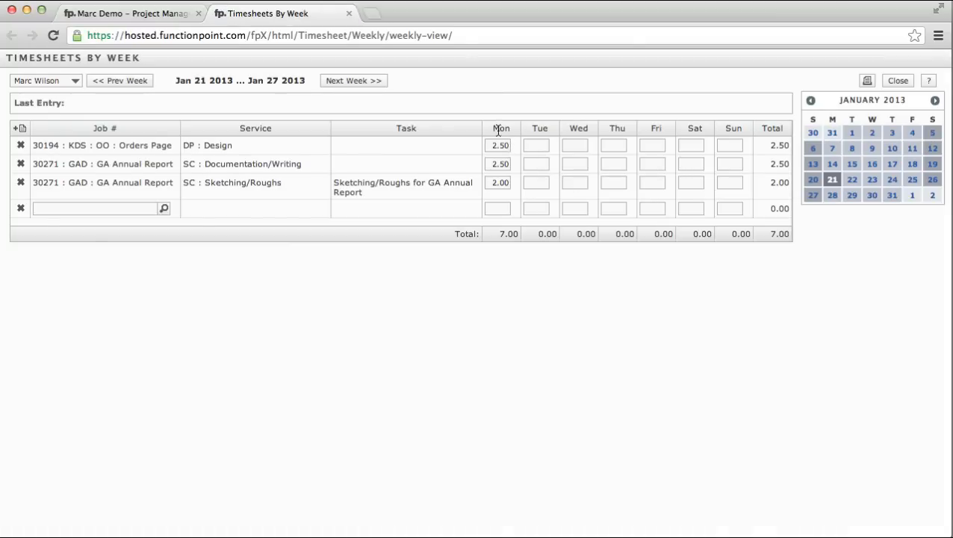
{"action": "mouse_move", "coordinate": [579, 129]}
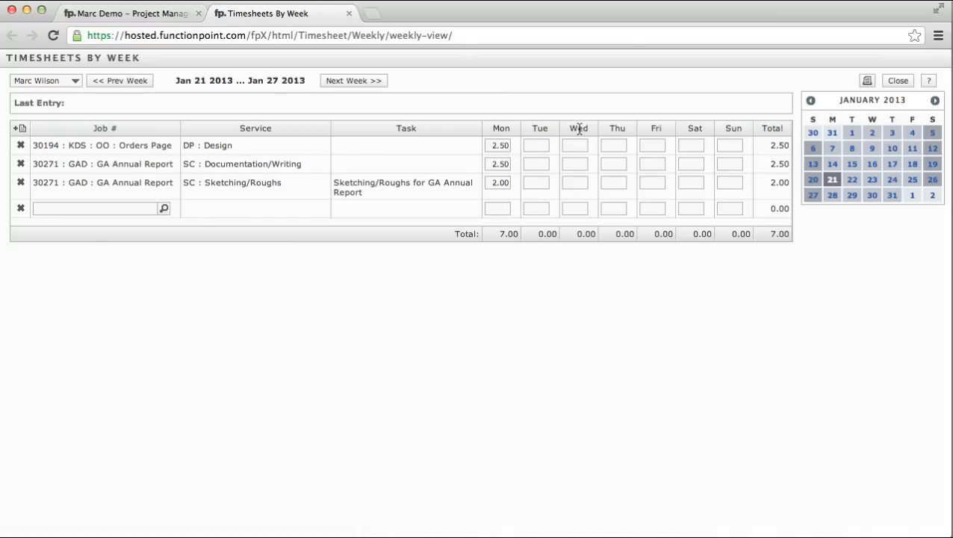
{"action": "mouse_move", "coordinate": [546, 193]}
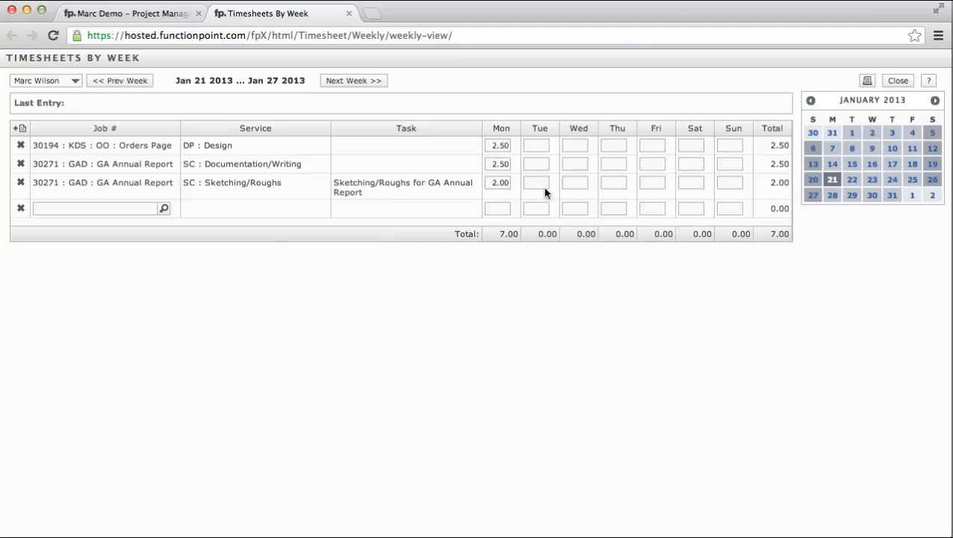
{"action": "mouse_move", "coordinate": [498, 182]}
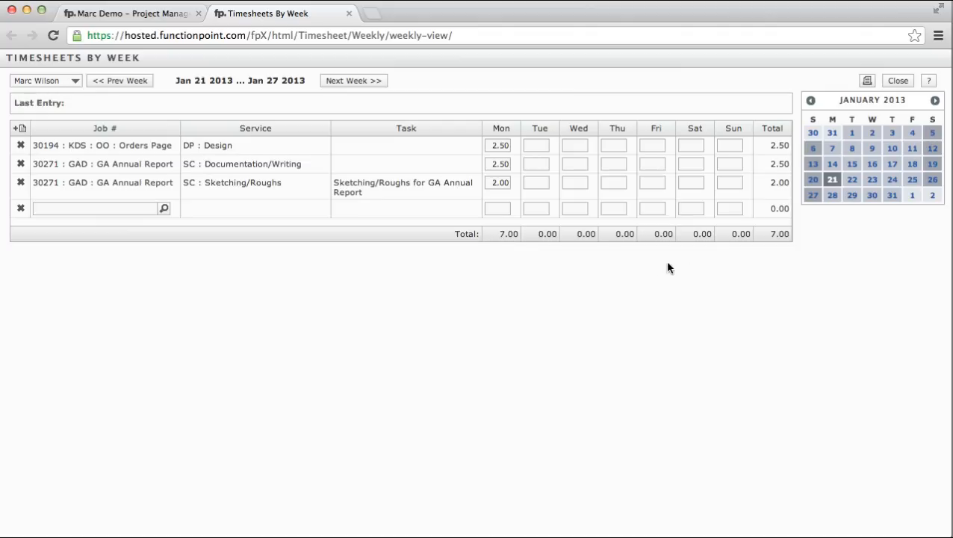
{"action": "mouse_move", "coordinate": [779, 237]}
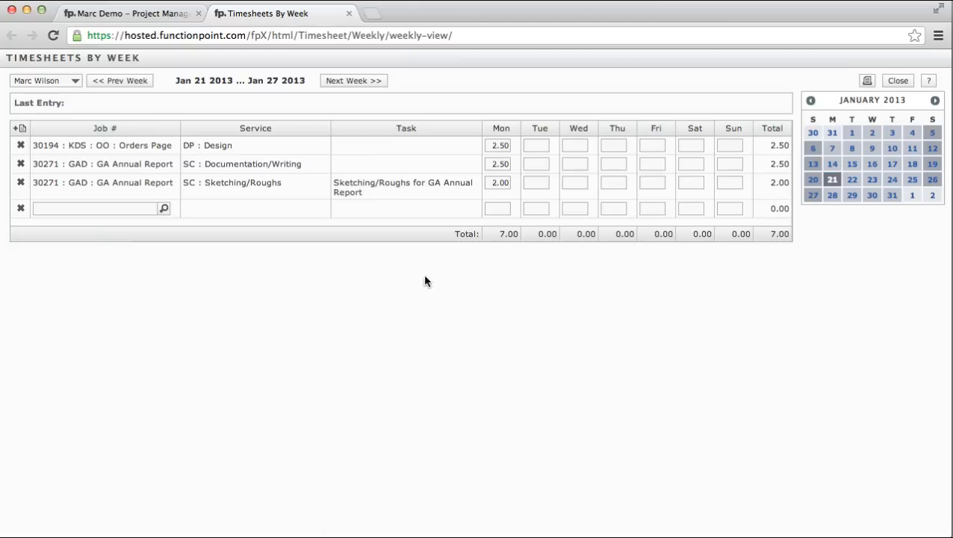
Add a weekly-view row for the GA Annual Report job with Coordination as the service.
{"action": "left_click", "coordinate": [97, 209]}
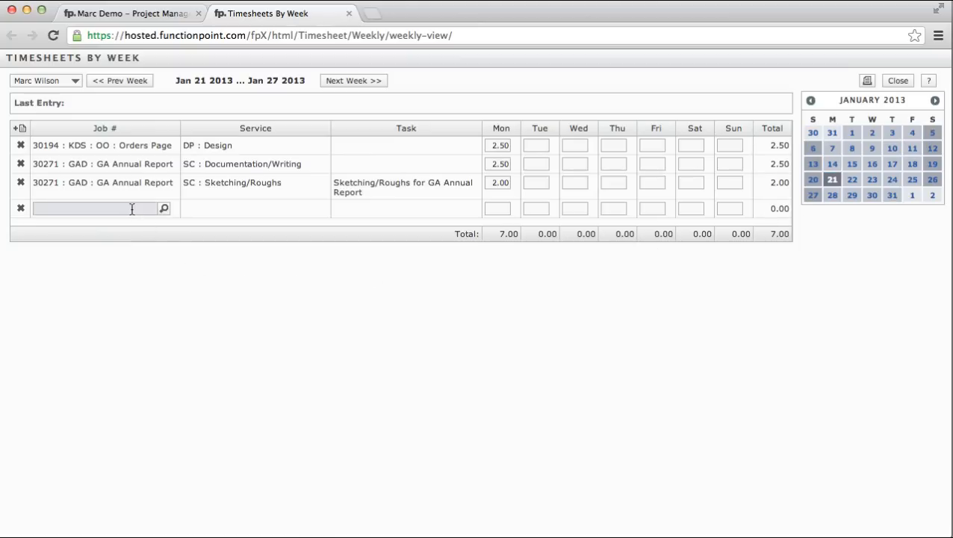
{"action": "type", "text": "ga an"}
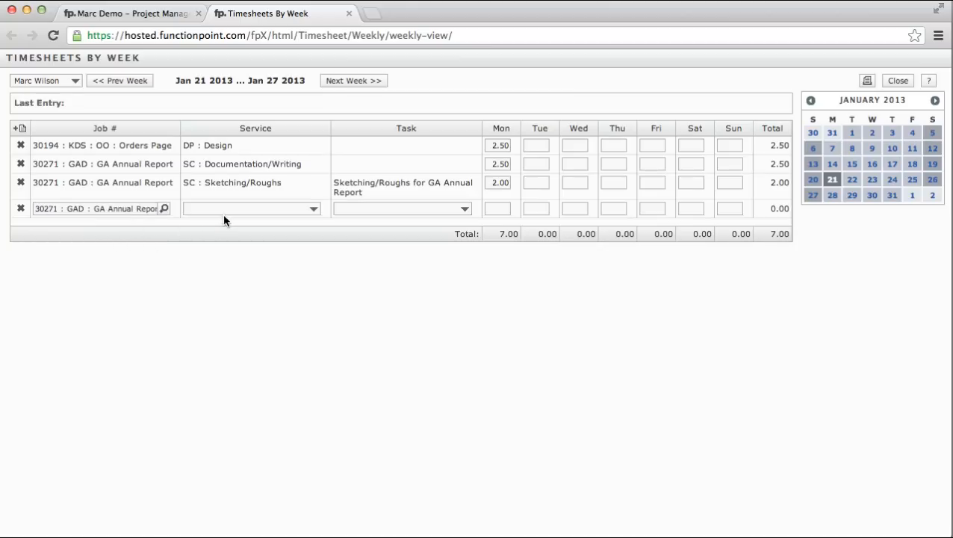
{"action": "left_click", "coordinate": [312, 209]}
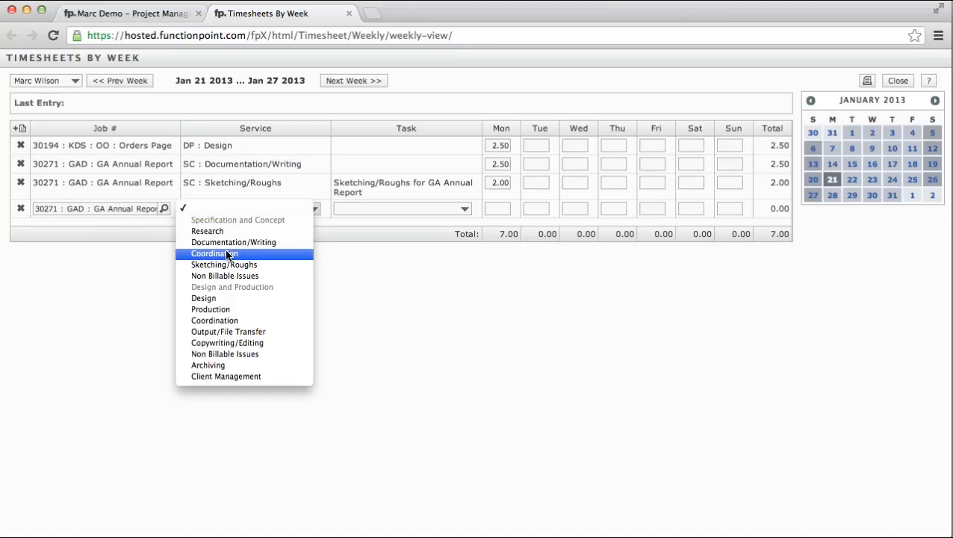
{"action": "left_click", "coordinate": [215, 254]}
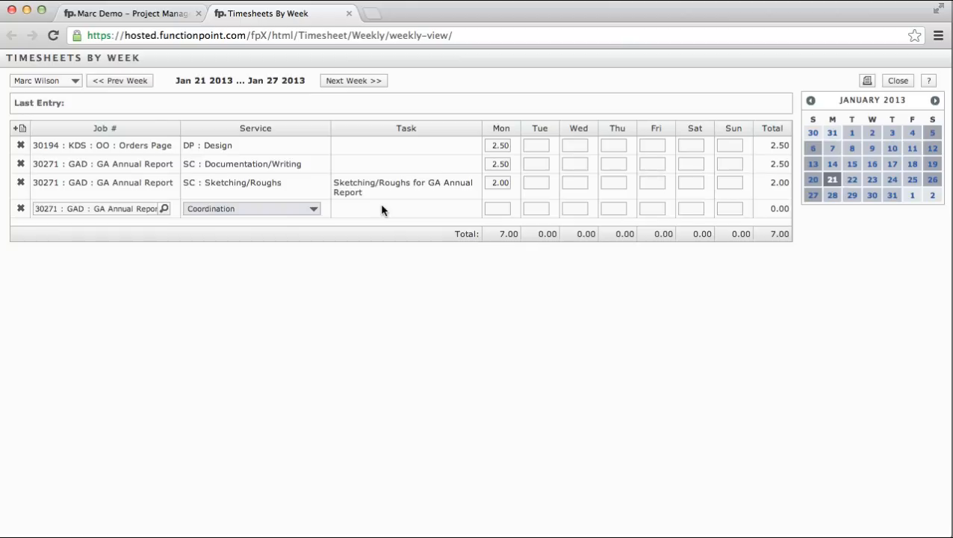
Log 1.00 hour under Monday described as 'did this and that'.
{"action": "left_click", "coordinate": [502, 209]}
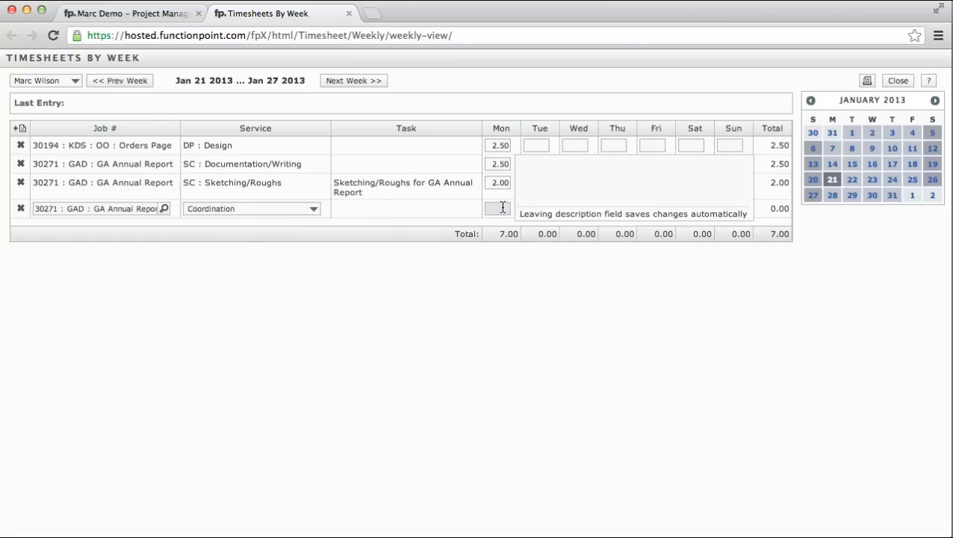
{"action": "type", "text": "1.00"}
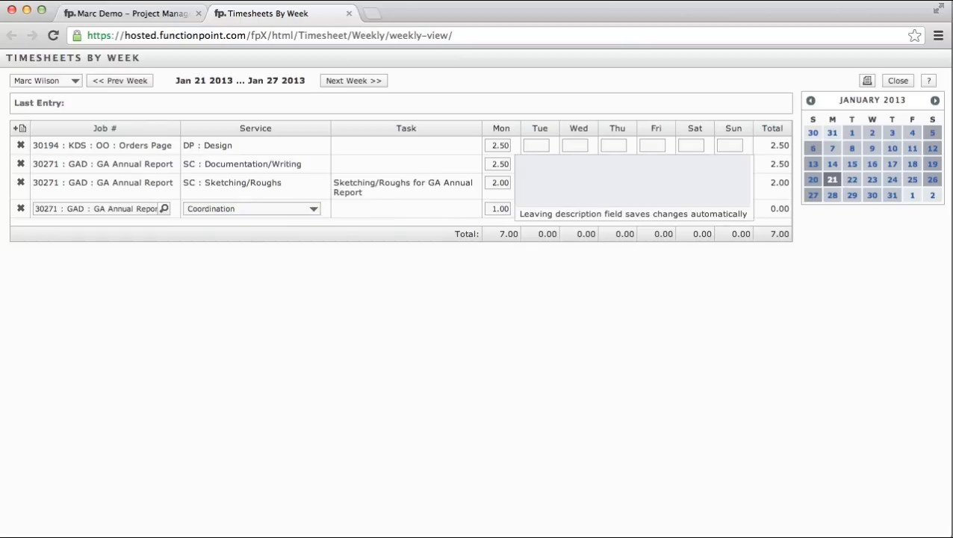
{"action": "type", "text": "did this"}
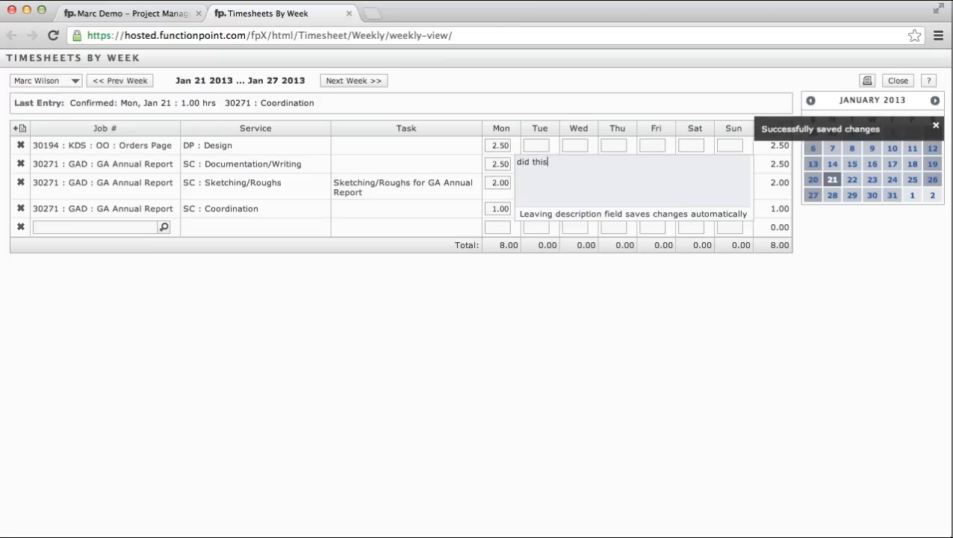
{"action": "type", "text": "and that"}
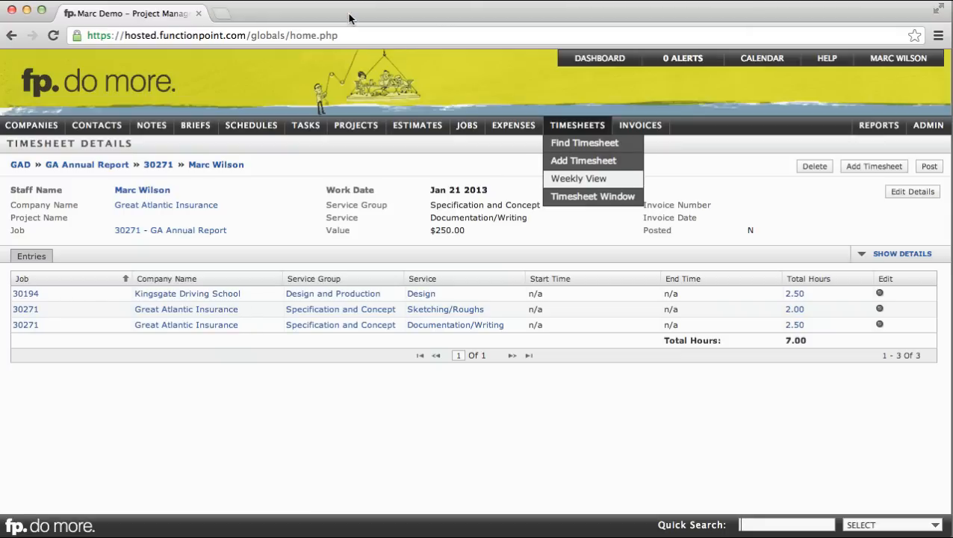
{"action": "mouse_move", "coordinate": [577, 160]}
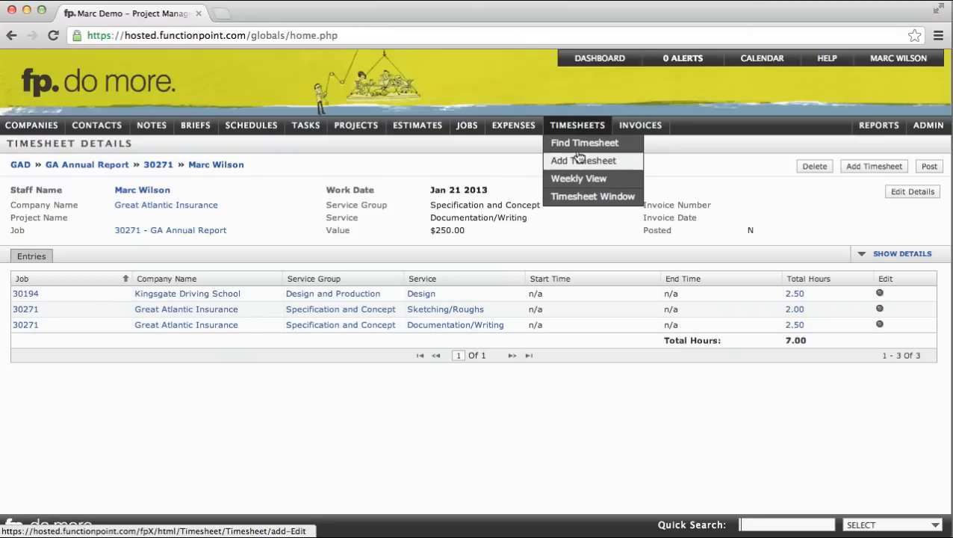
{"action": "mouse_move", "coordinate": [579, 195]}
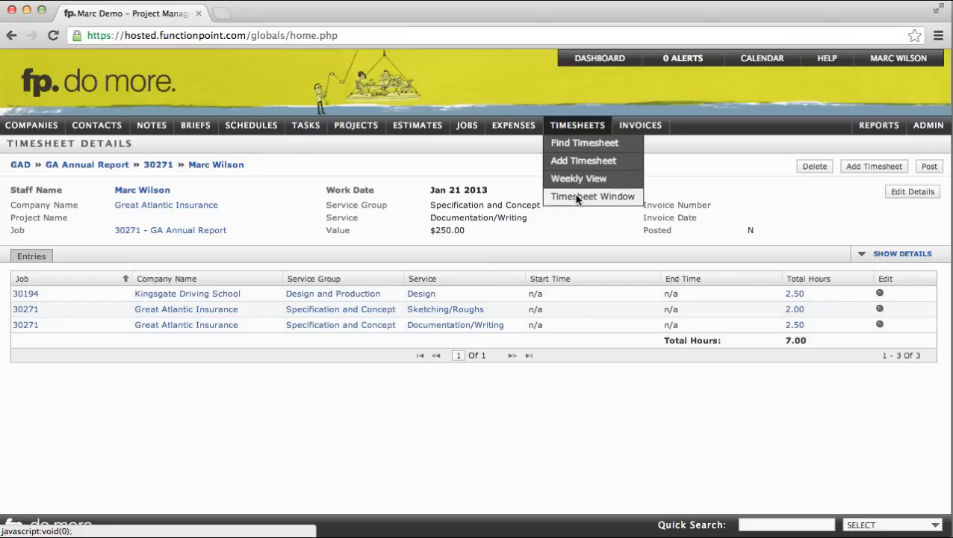
Open the Function Point Timeclock window and close it without logging time.
{"action": "left_click", "coordinate": [591, 196]}
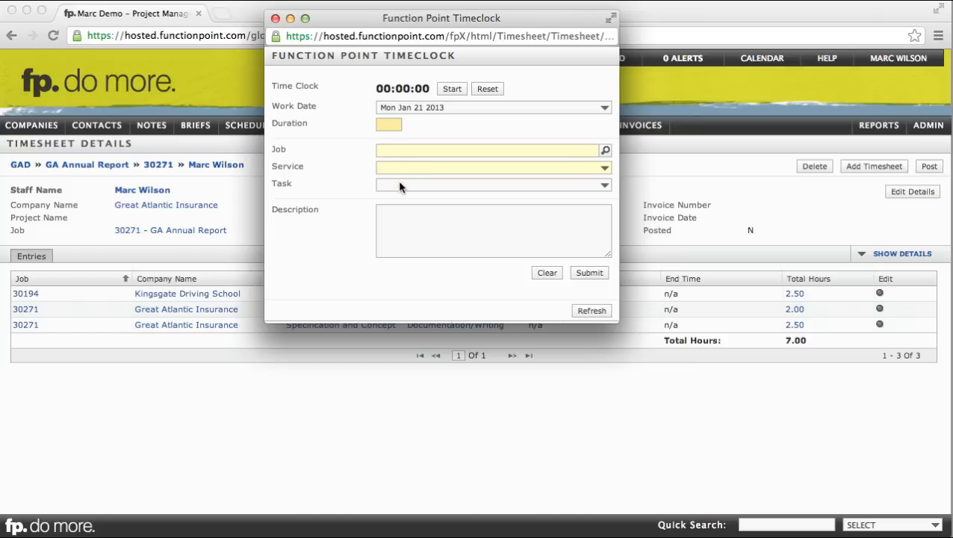
{"action": "mouse_move", "coordinate": [350, 126]}
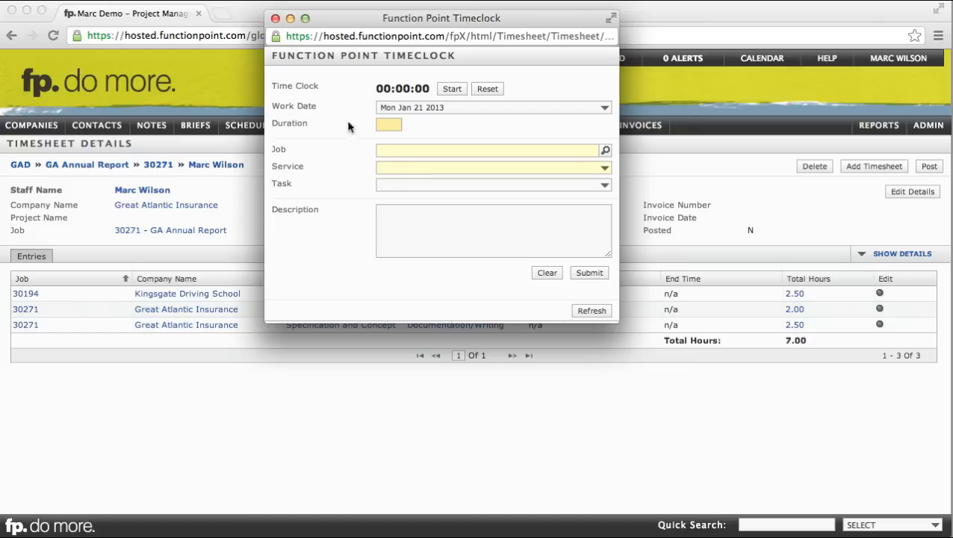
{"action": "left_click", "coordinate": [286, 11]}
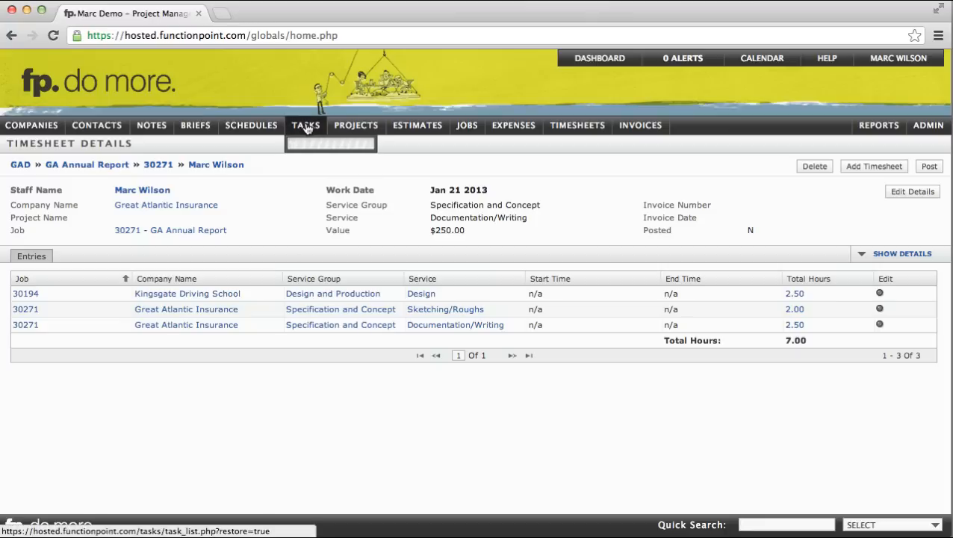
Open the details page of task 1365 *Sketching/Roughs via Tasks > View Task.
{"action": "left_click", "coordinate": [304, 126]}
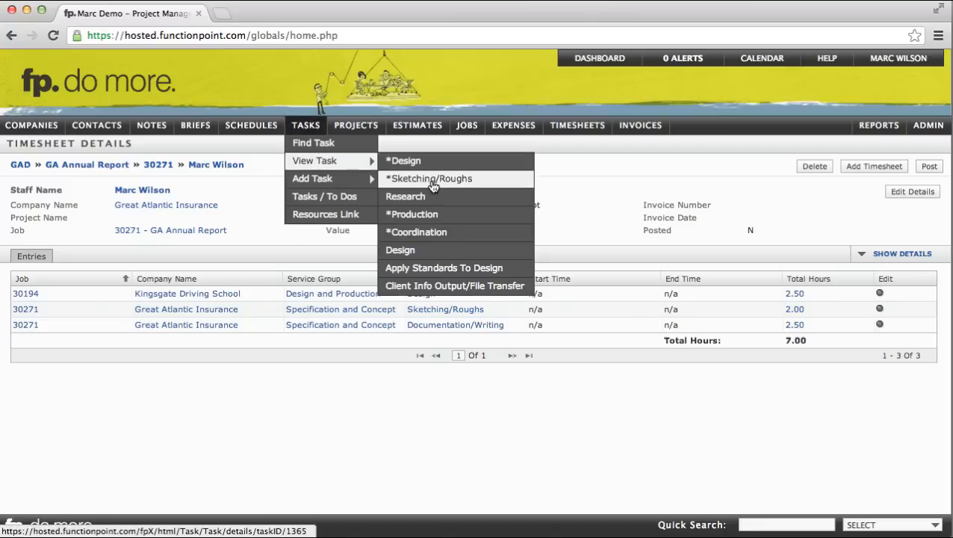
{"action": "left_click", "coordinate": [430, 179]}
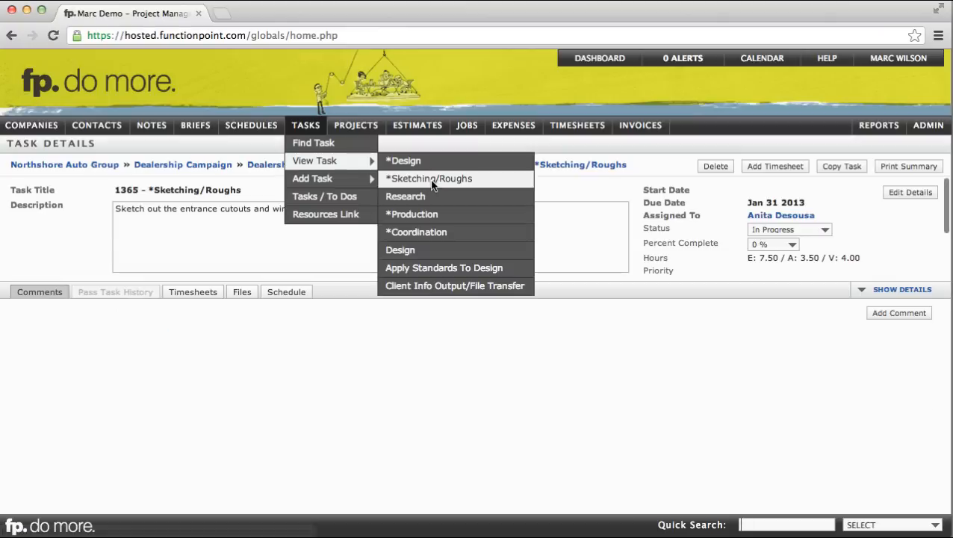
{"action": "left_click", "coordinate": [433, 179]}
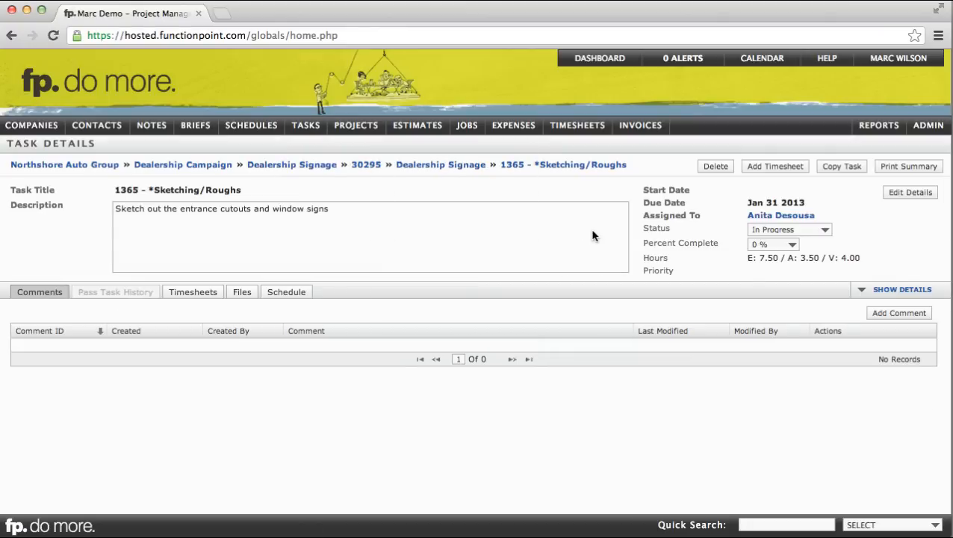
{"action": "mouse_move", "coordinate": [741, 191]}
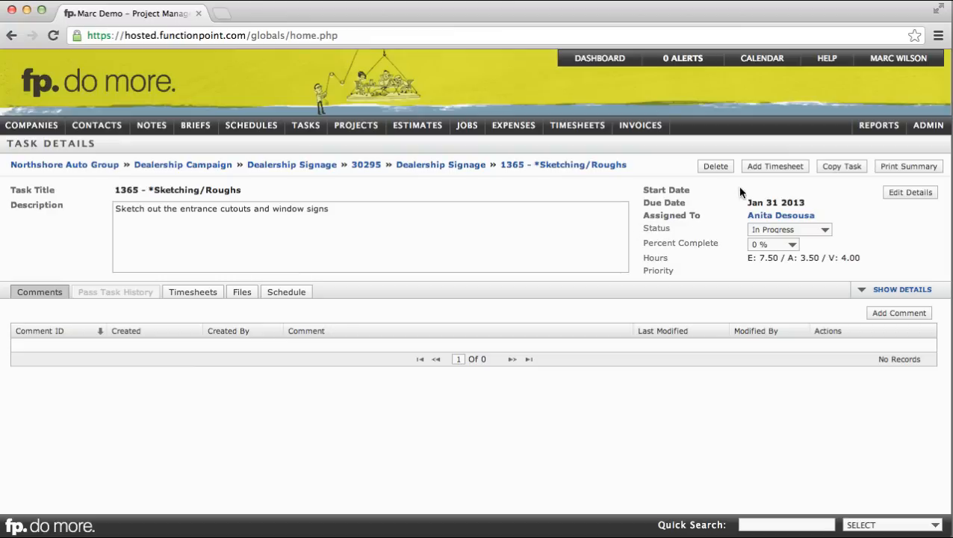
{"action": "mouse_move", "coordinate": [771, 173]}
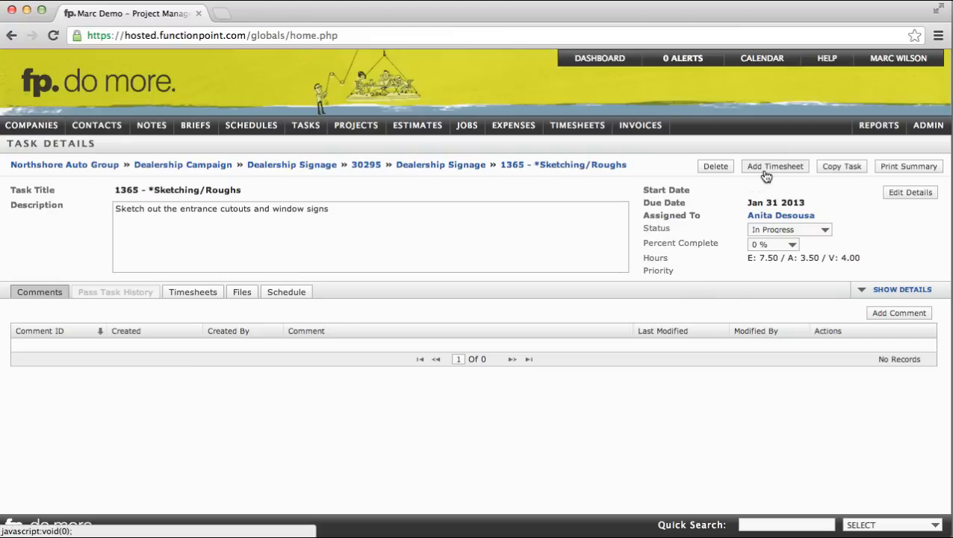
Submit a 2-hour timesheet from the task's details page and return to the dashboard.
{"action": "left_click", "coordinate": [773, 166]}
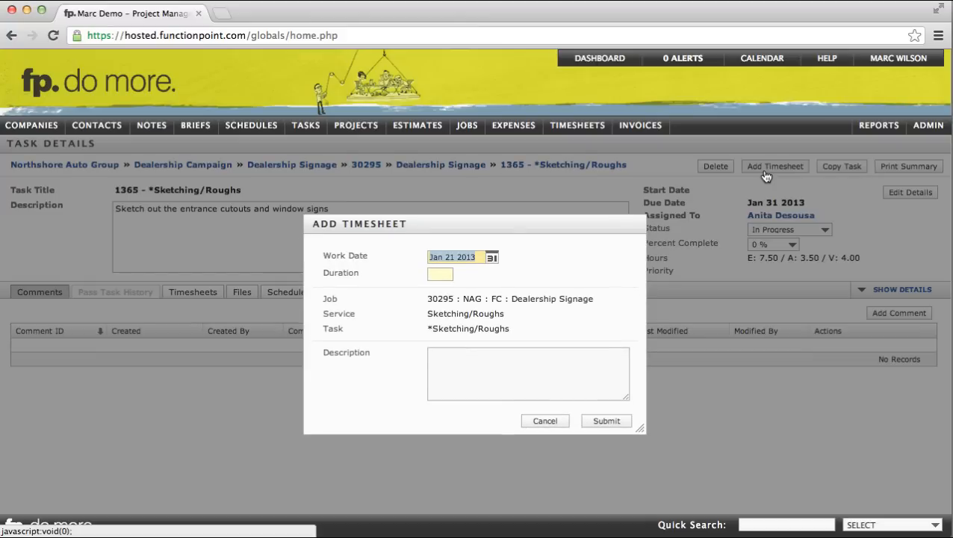
{"action": "left_click", "coordinate": [439, 275]}
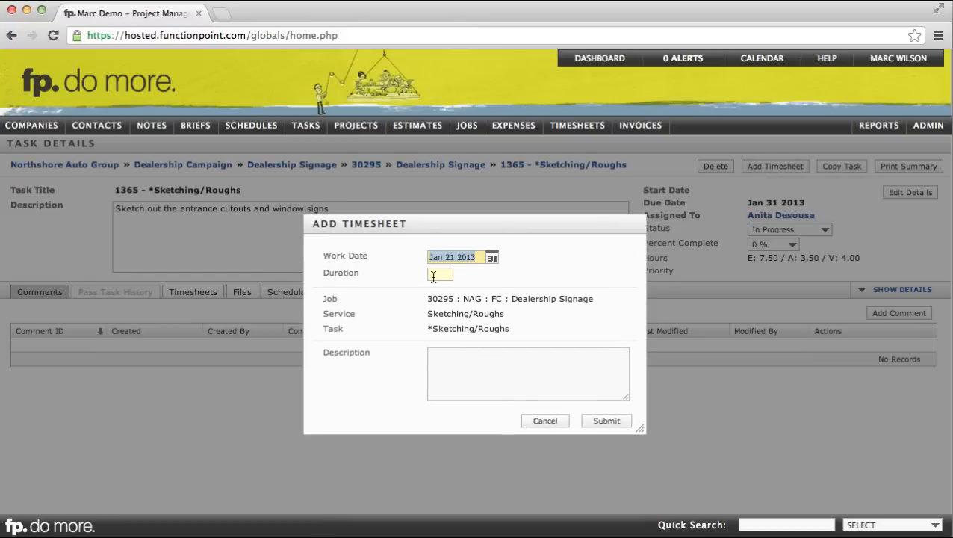
{"action": "left_click", "coordinate": [441, 275]}
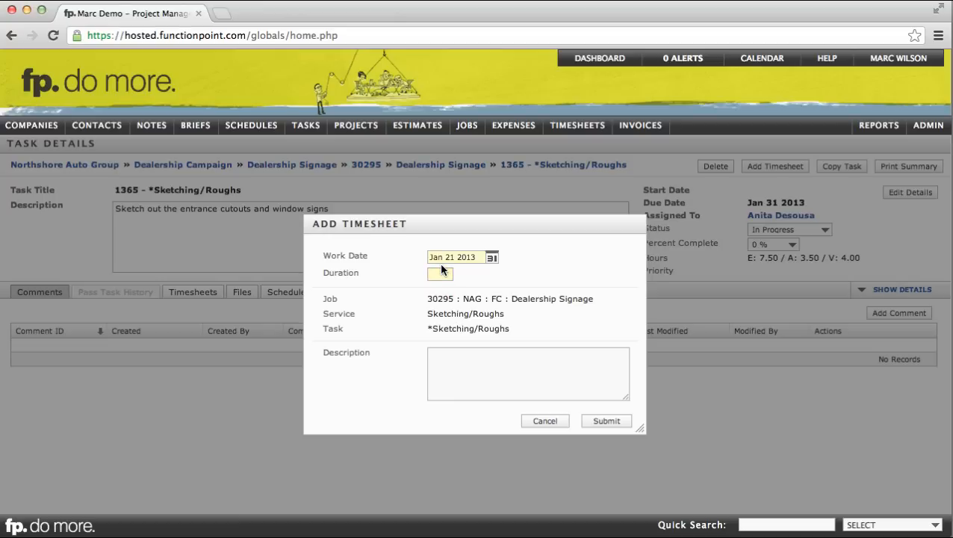
{"action": "type", "text": "2"}
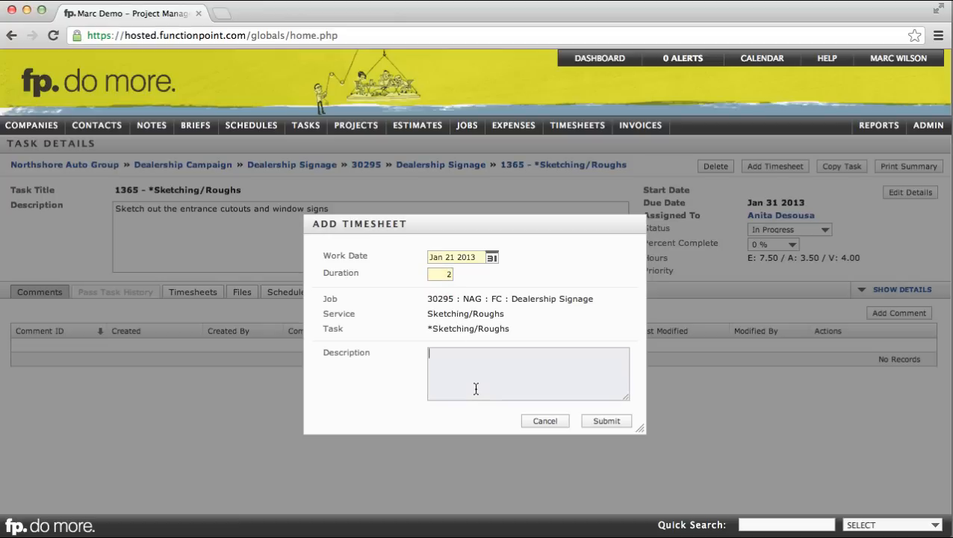
{"action": "left_click", "coordinate": [606, 421]}
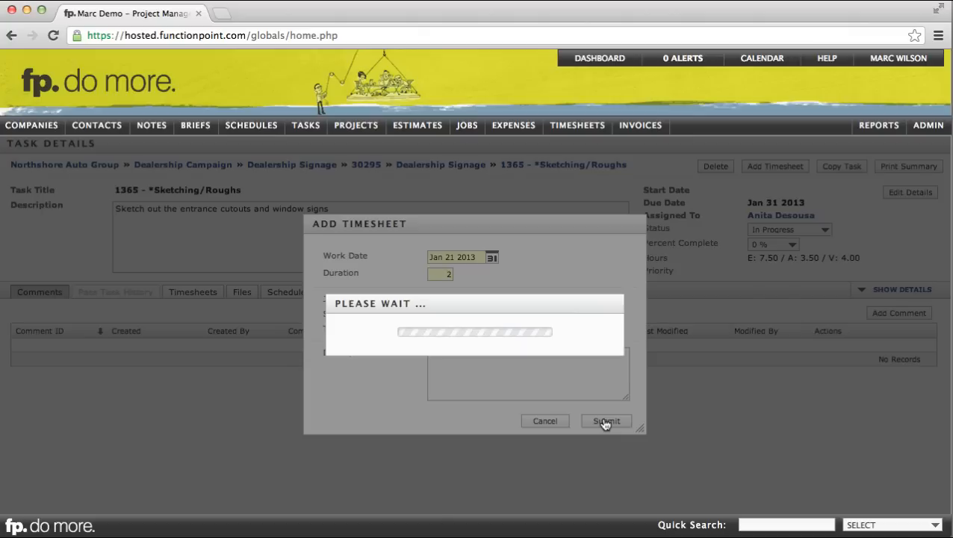
{"action": "left_click", "coordinate": [606, 422]}
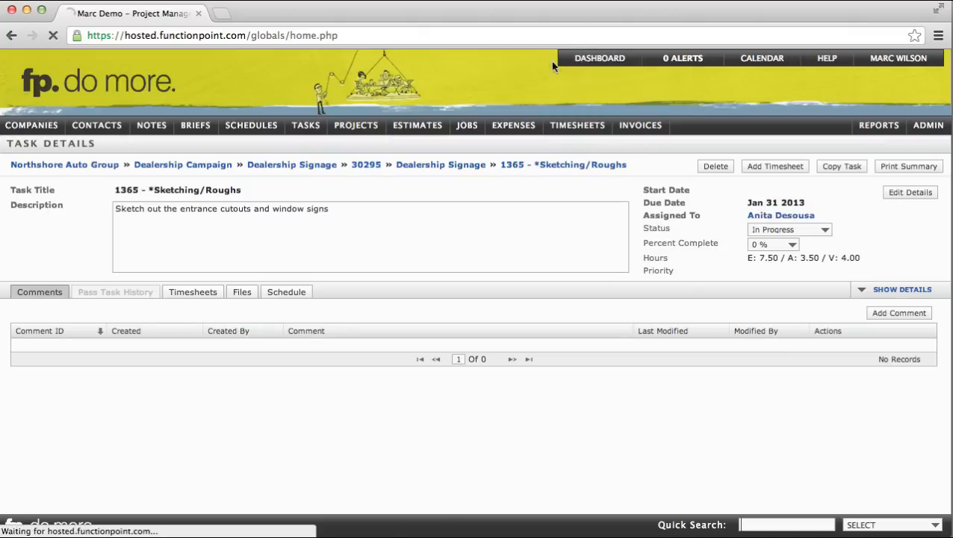
{"action": "left_click", "coordinate": [597, 57]}
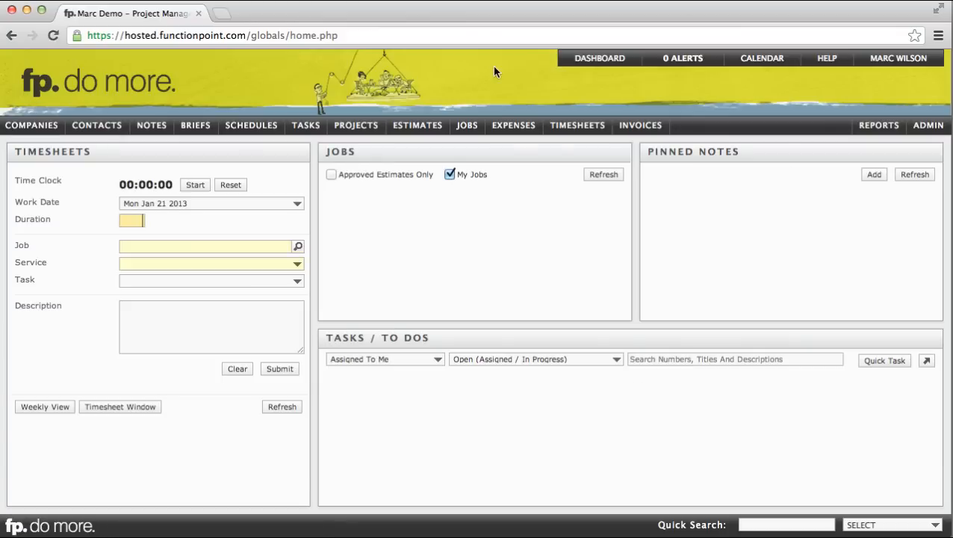